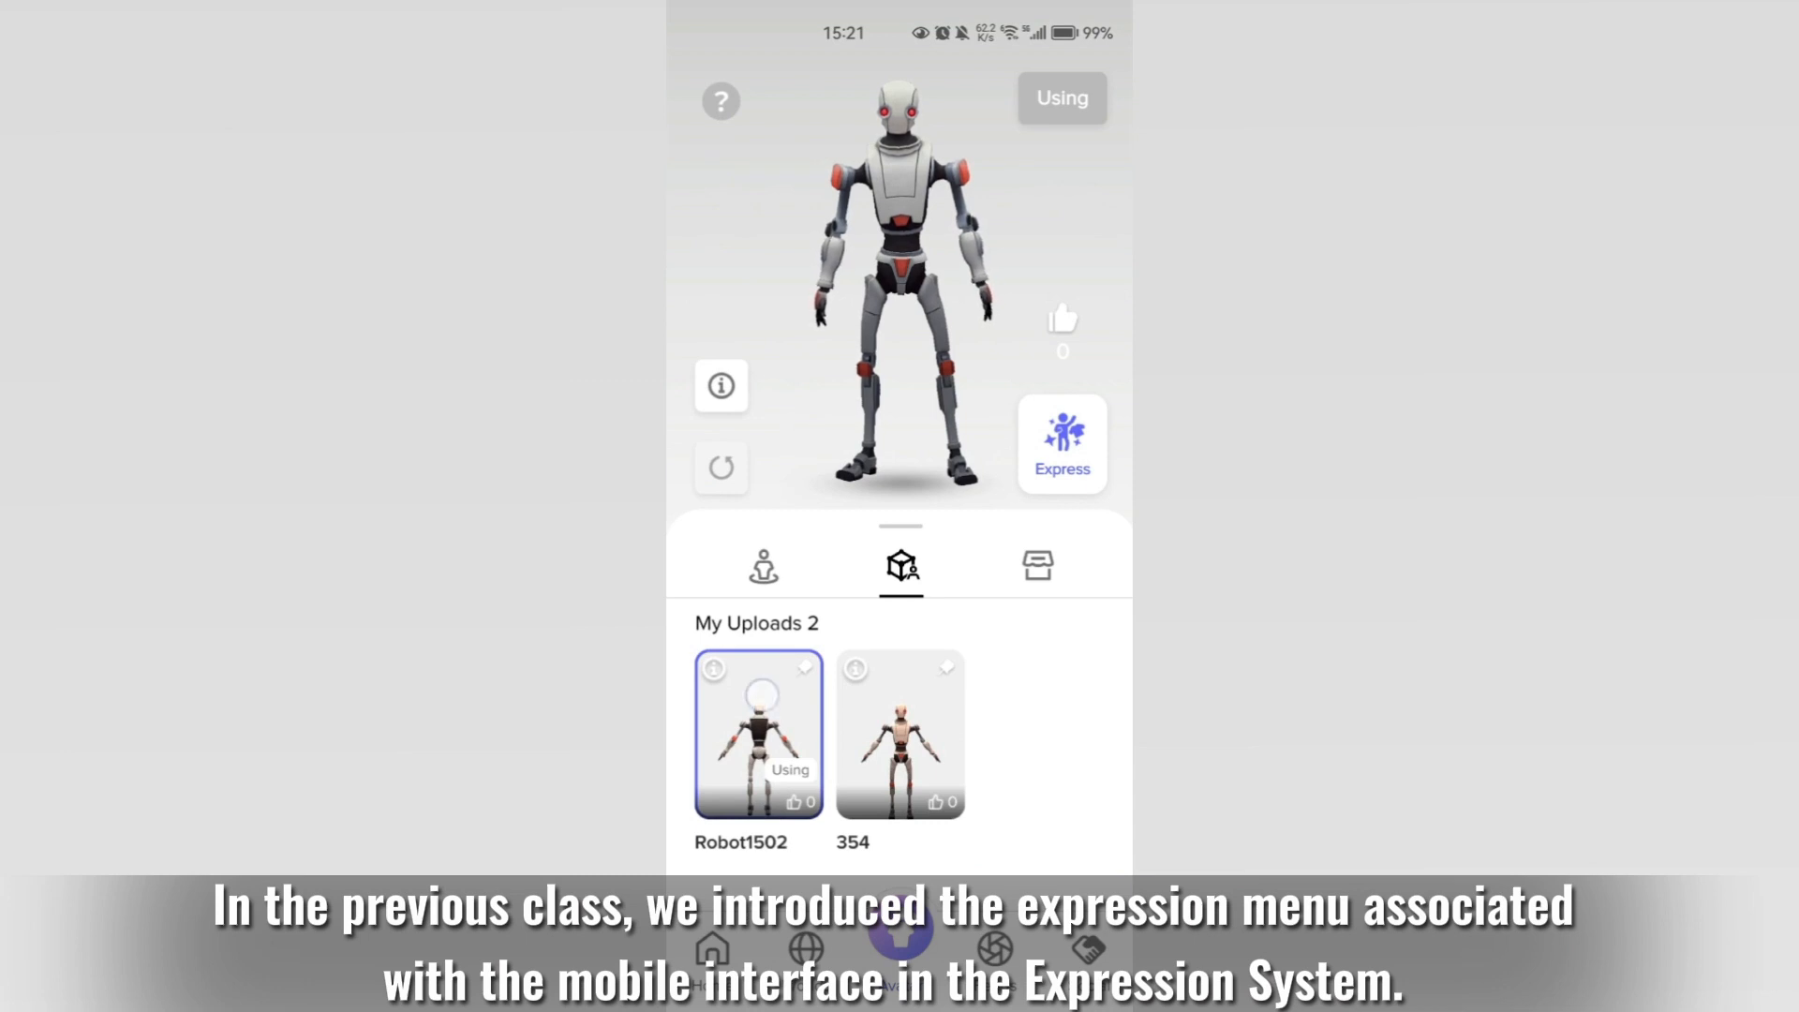
# Step: Rename the Dance button's variable from value1 to Emote, type Int, with target value 30
pyautogui.click(1060, 444)
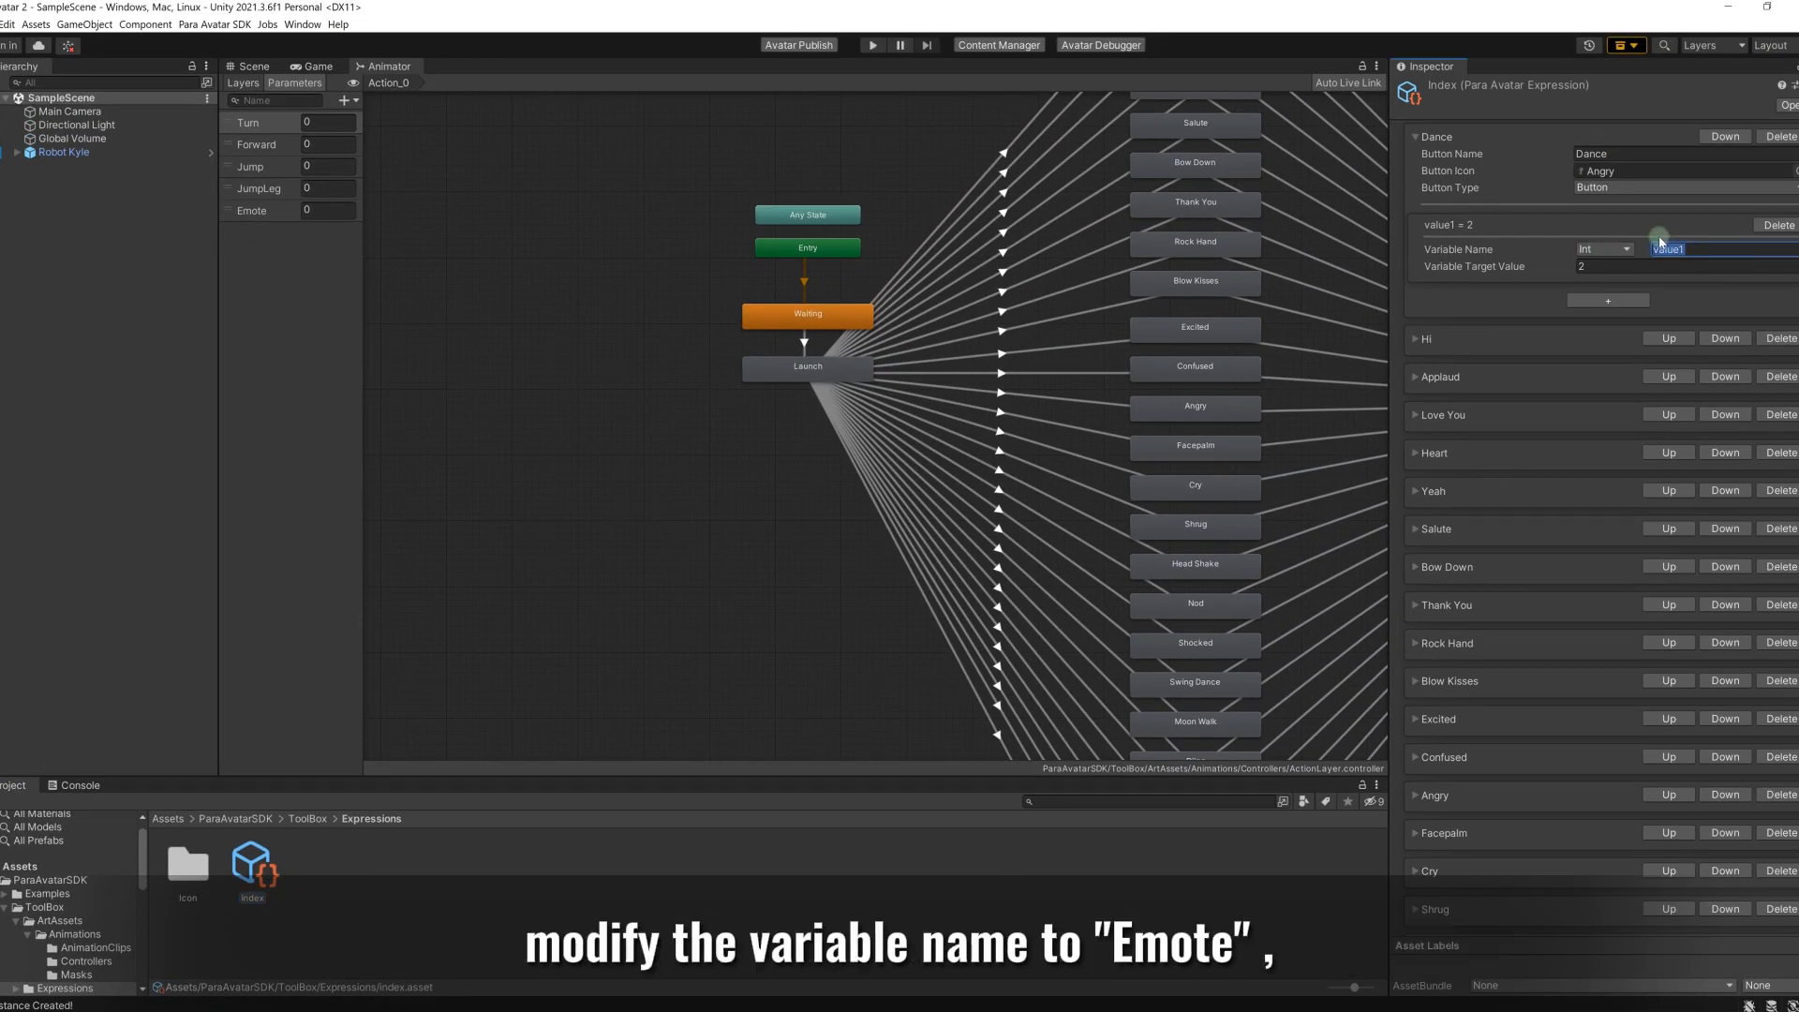
pyautogui.write('Emote')
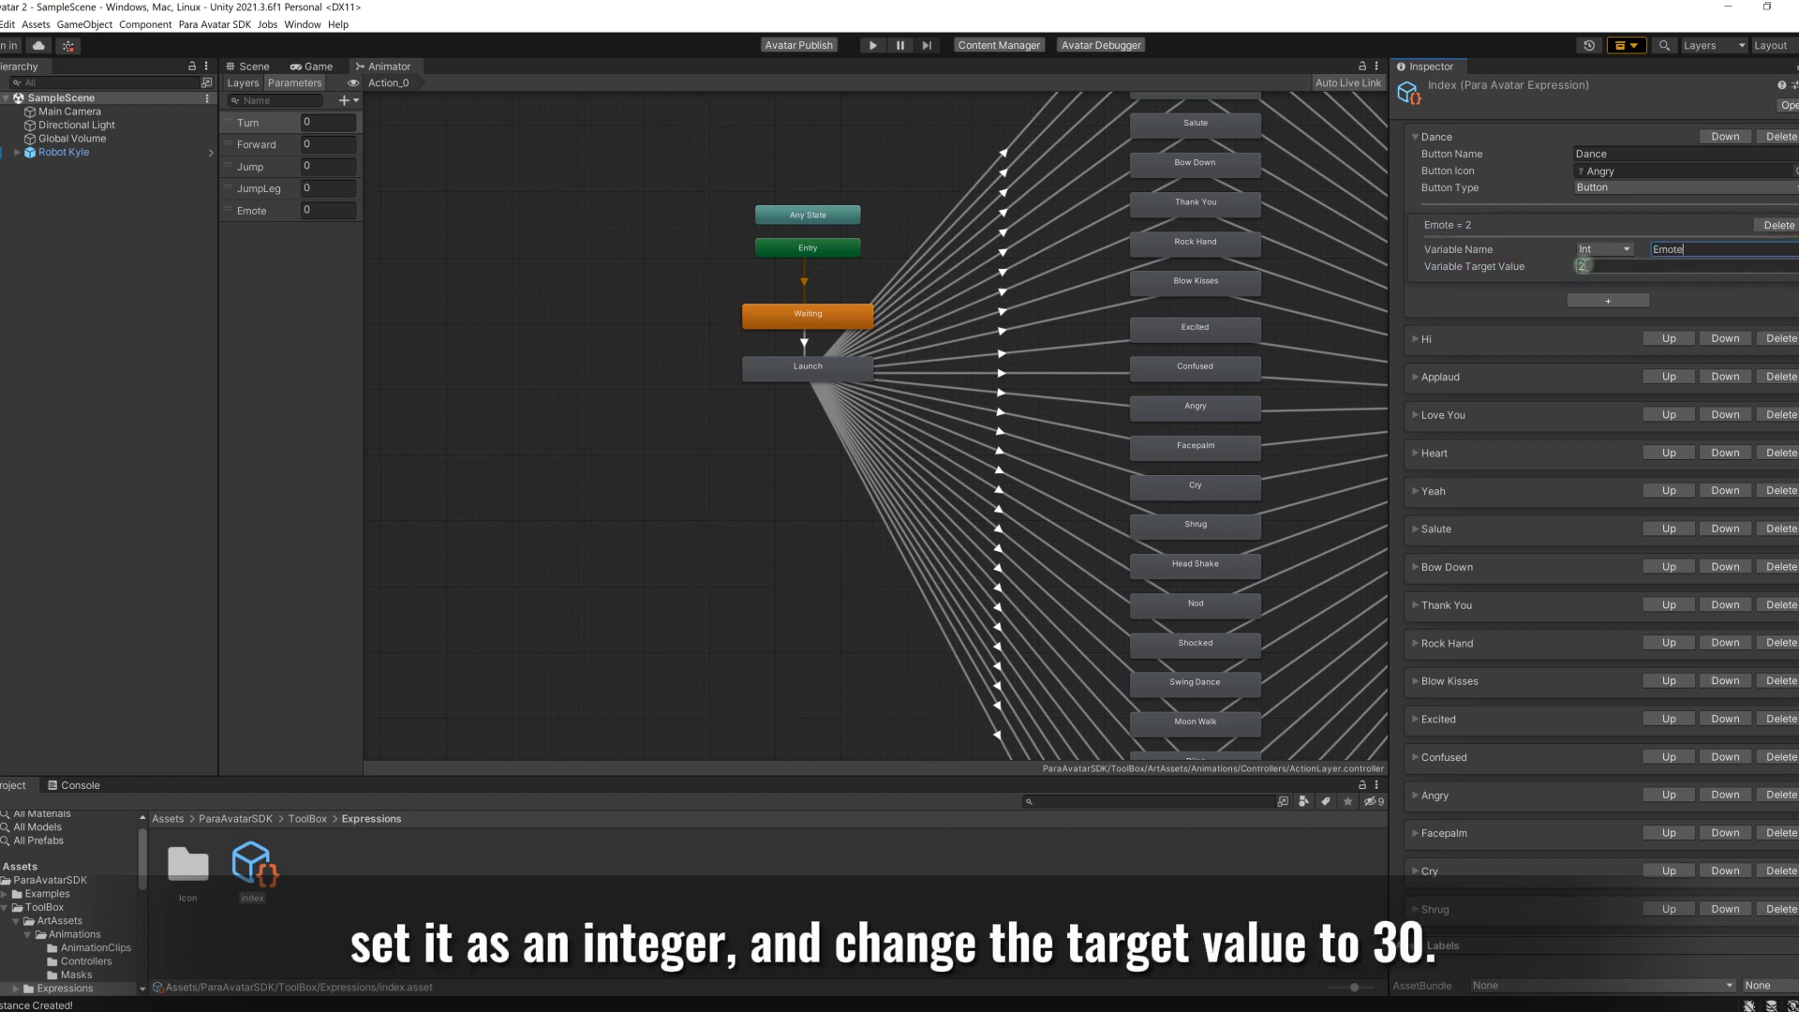
pyautogui.write('30')
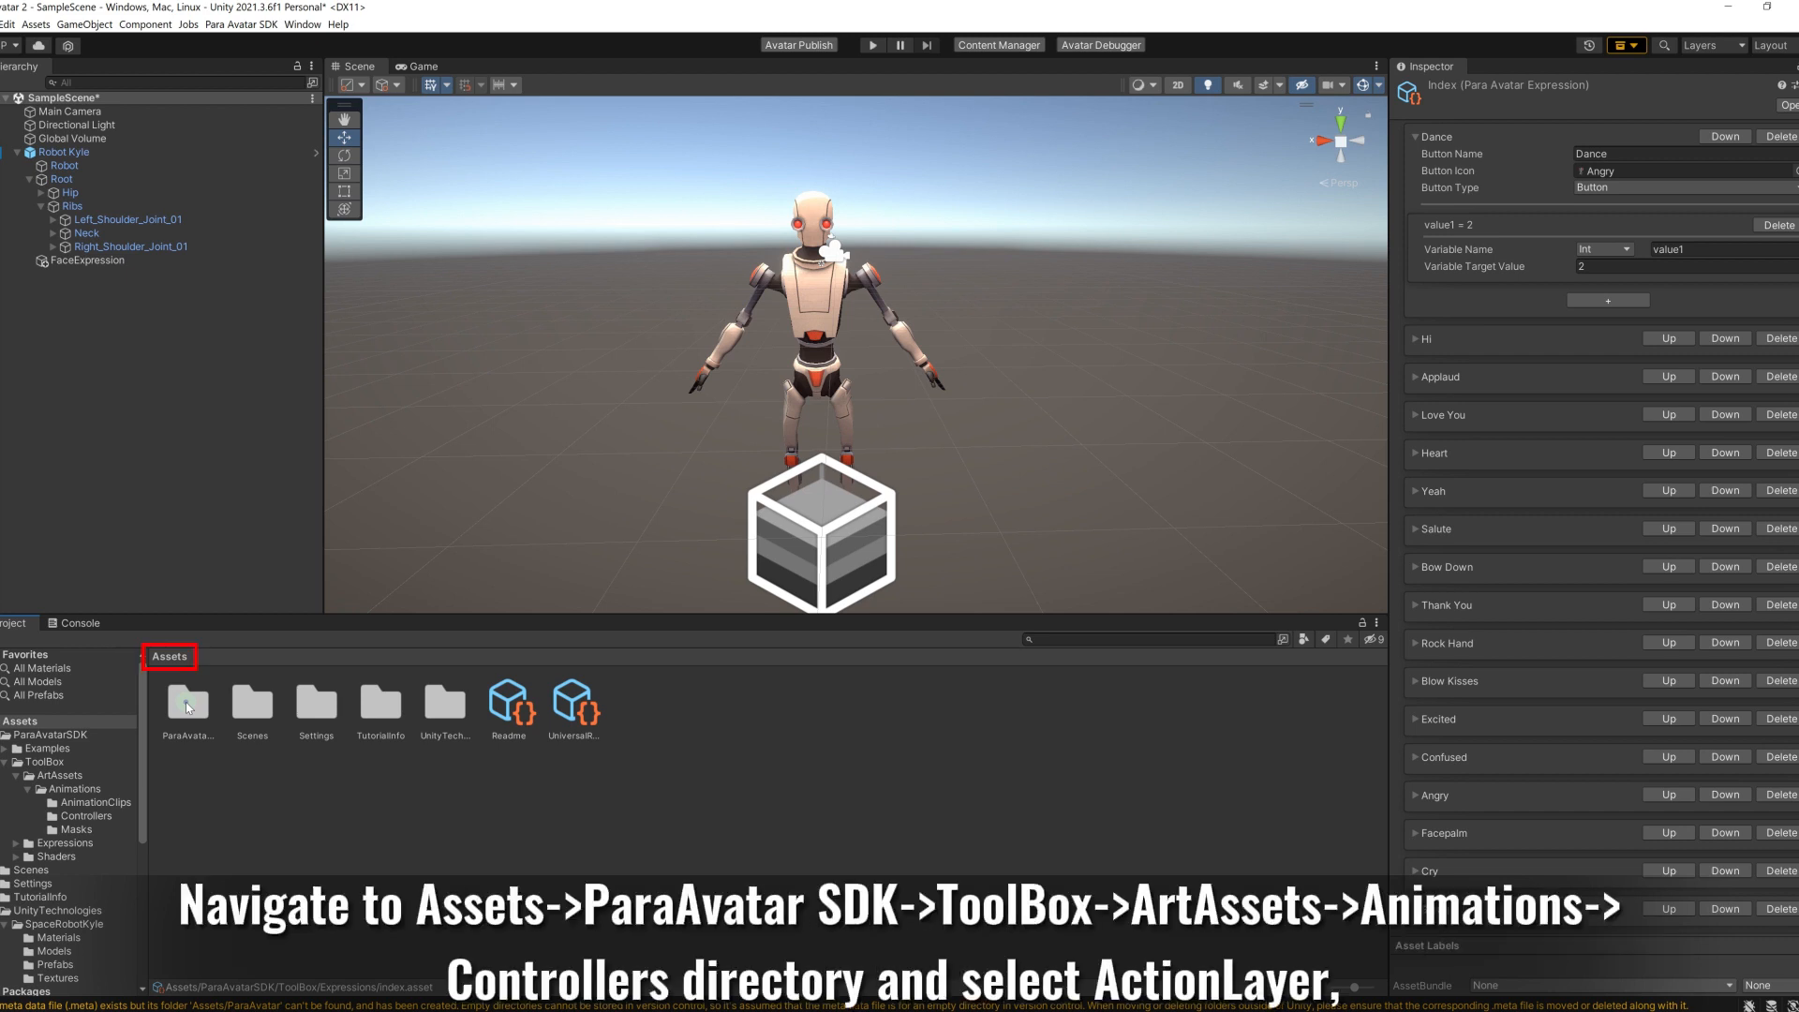
# Step: Browse ParaAvatarSDK > ToolBox > Animations > Controllers and open the ActionLayer controller
pyautogui.click(185, 702)
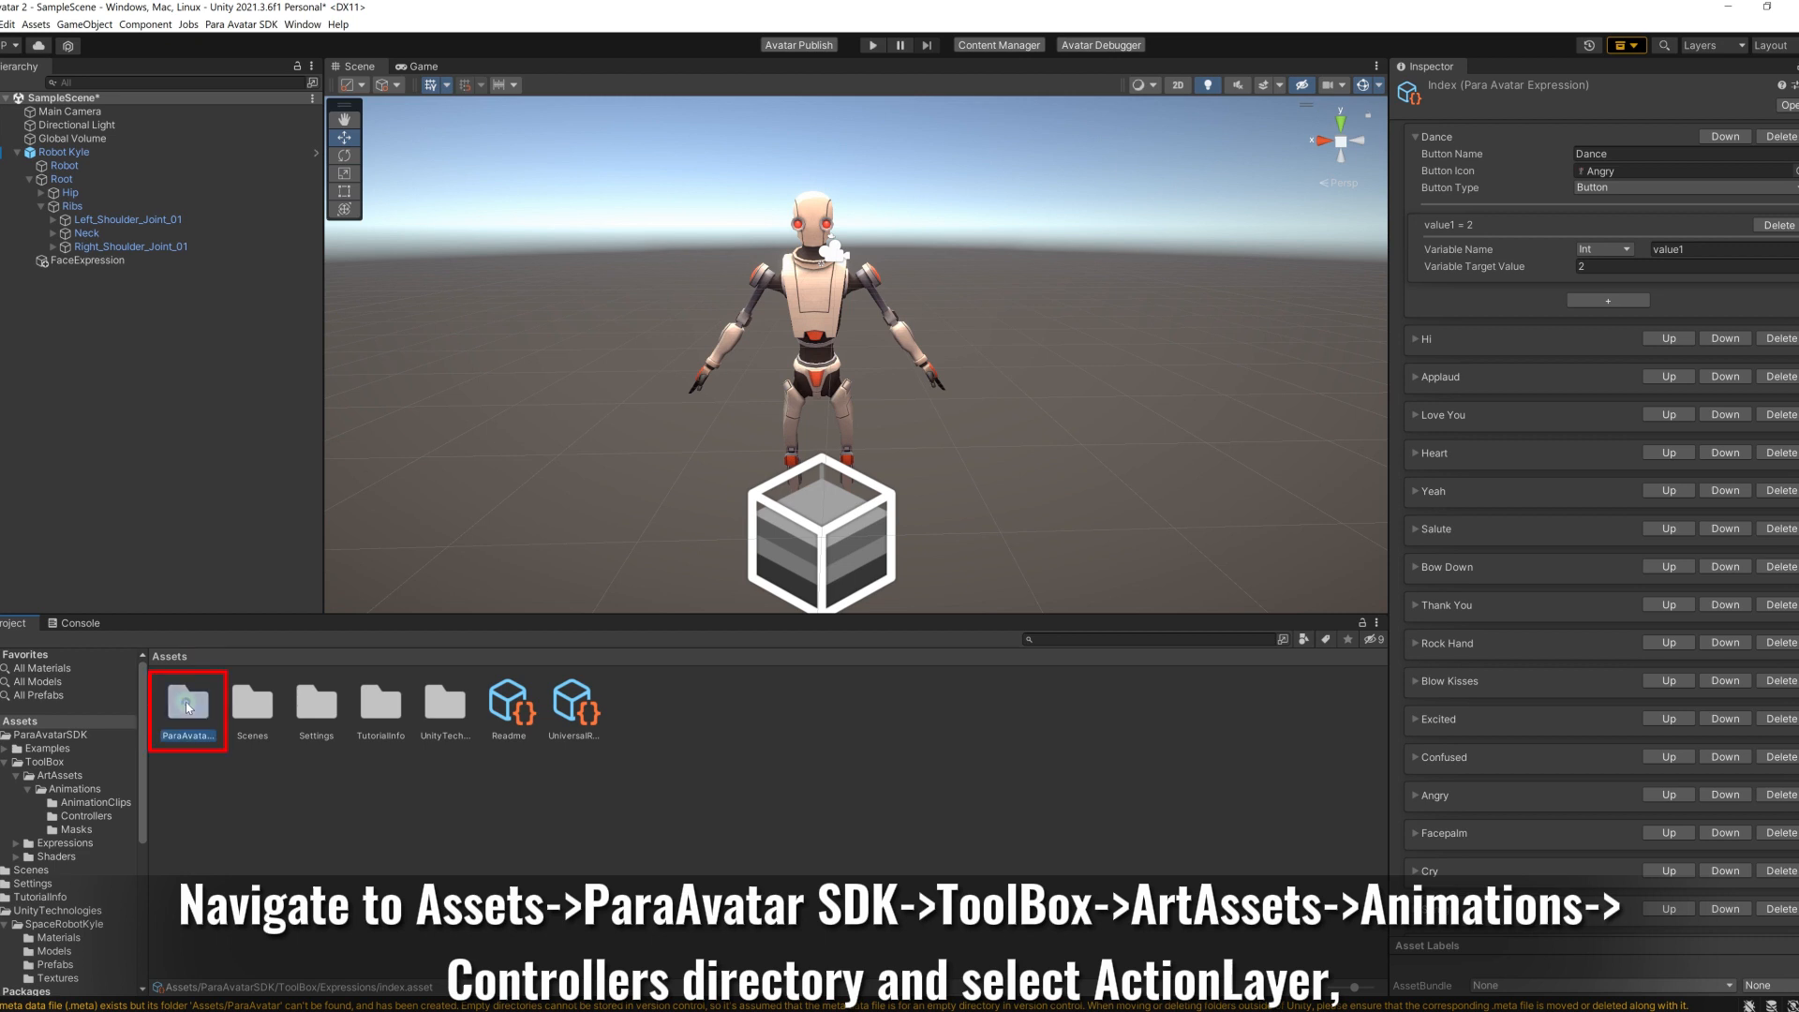
pyautogui.doubleClick(188, 704)
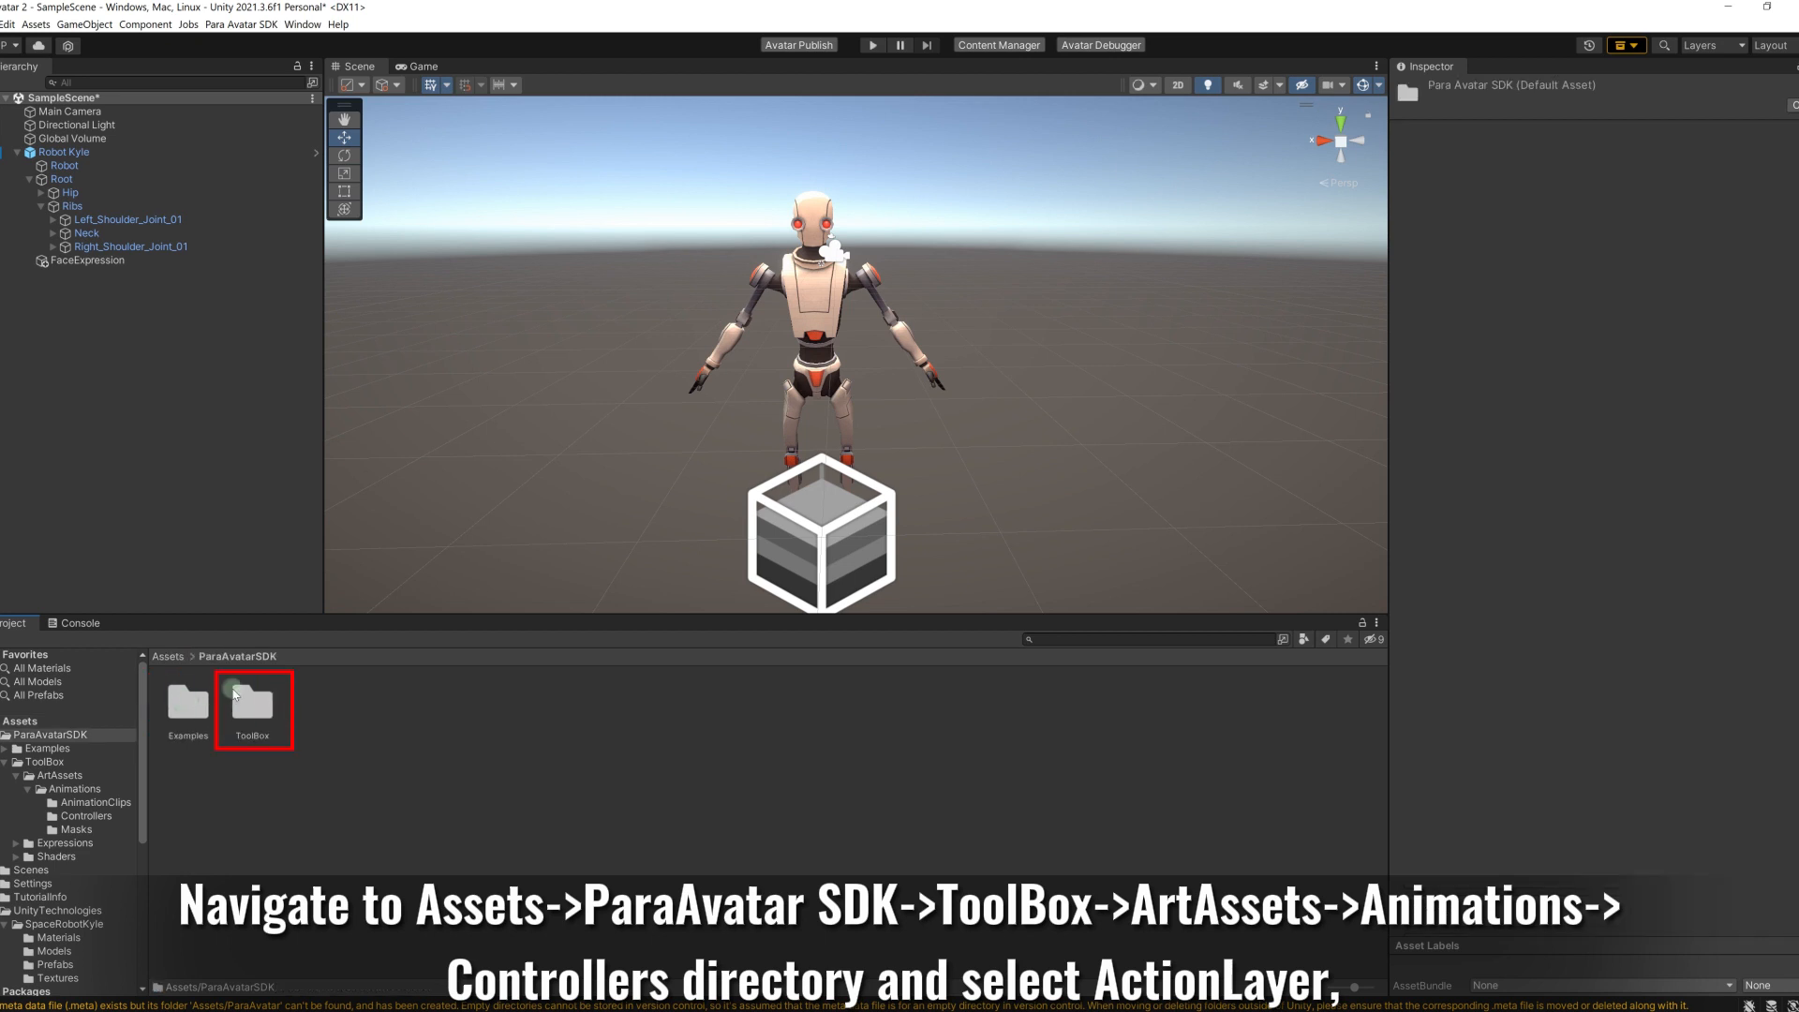
pyautogui.doubleClick(252, 701)
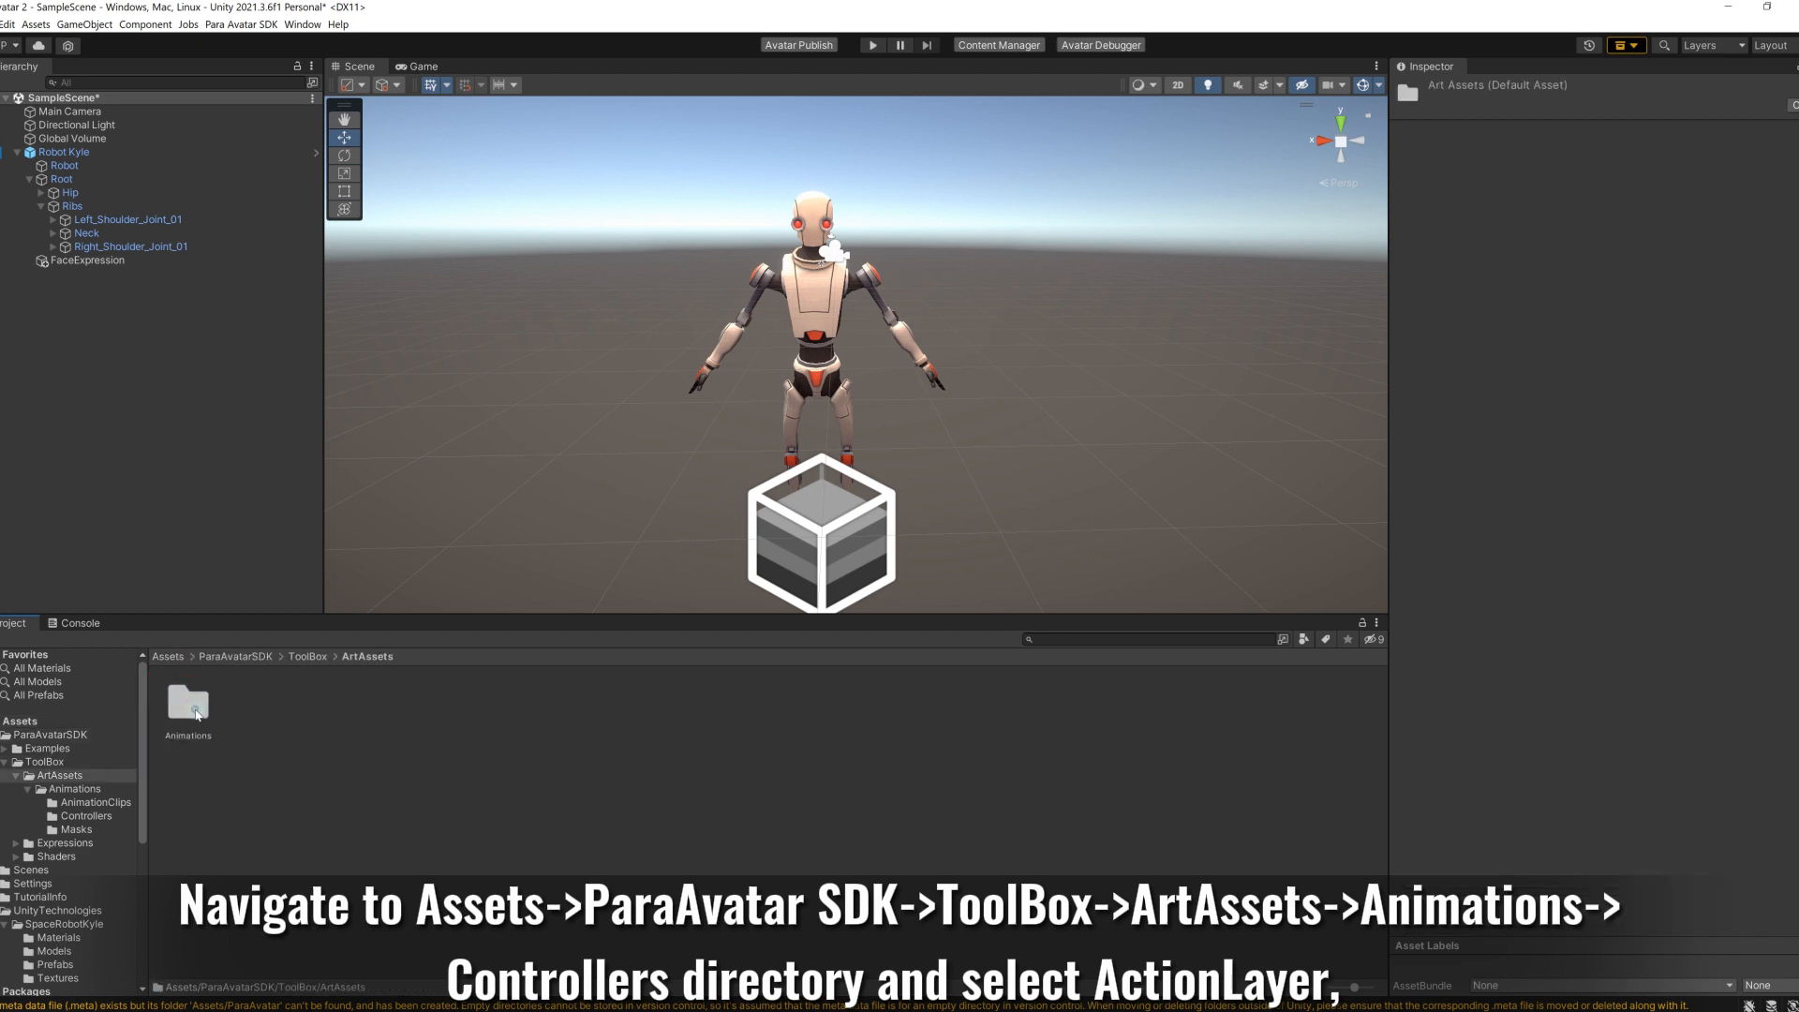
pyautogui.doubleClick(185, 704)
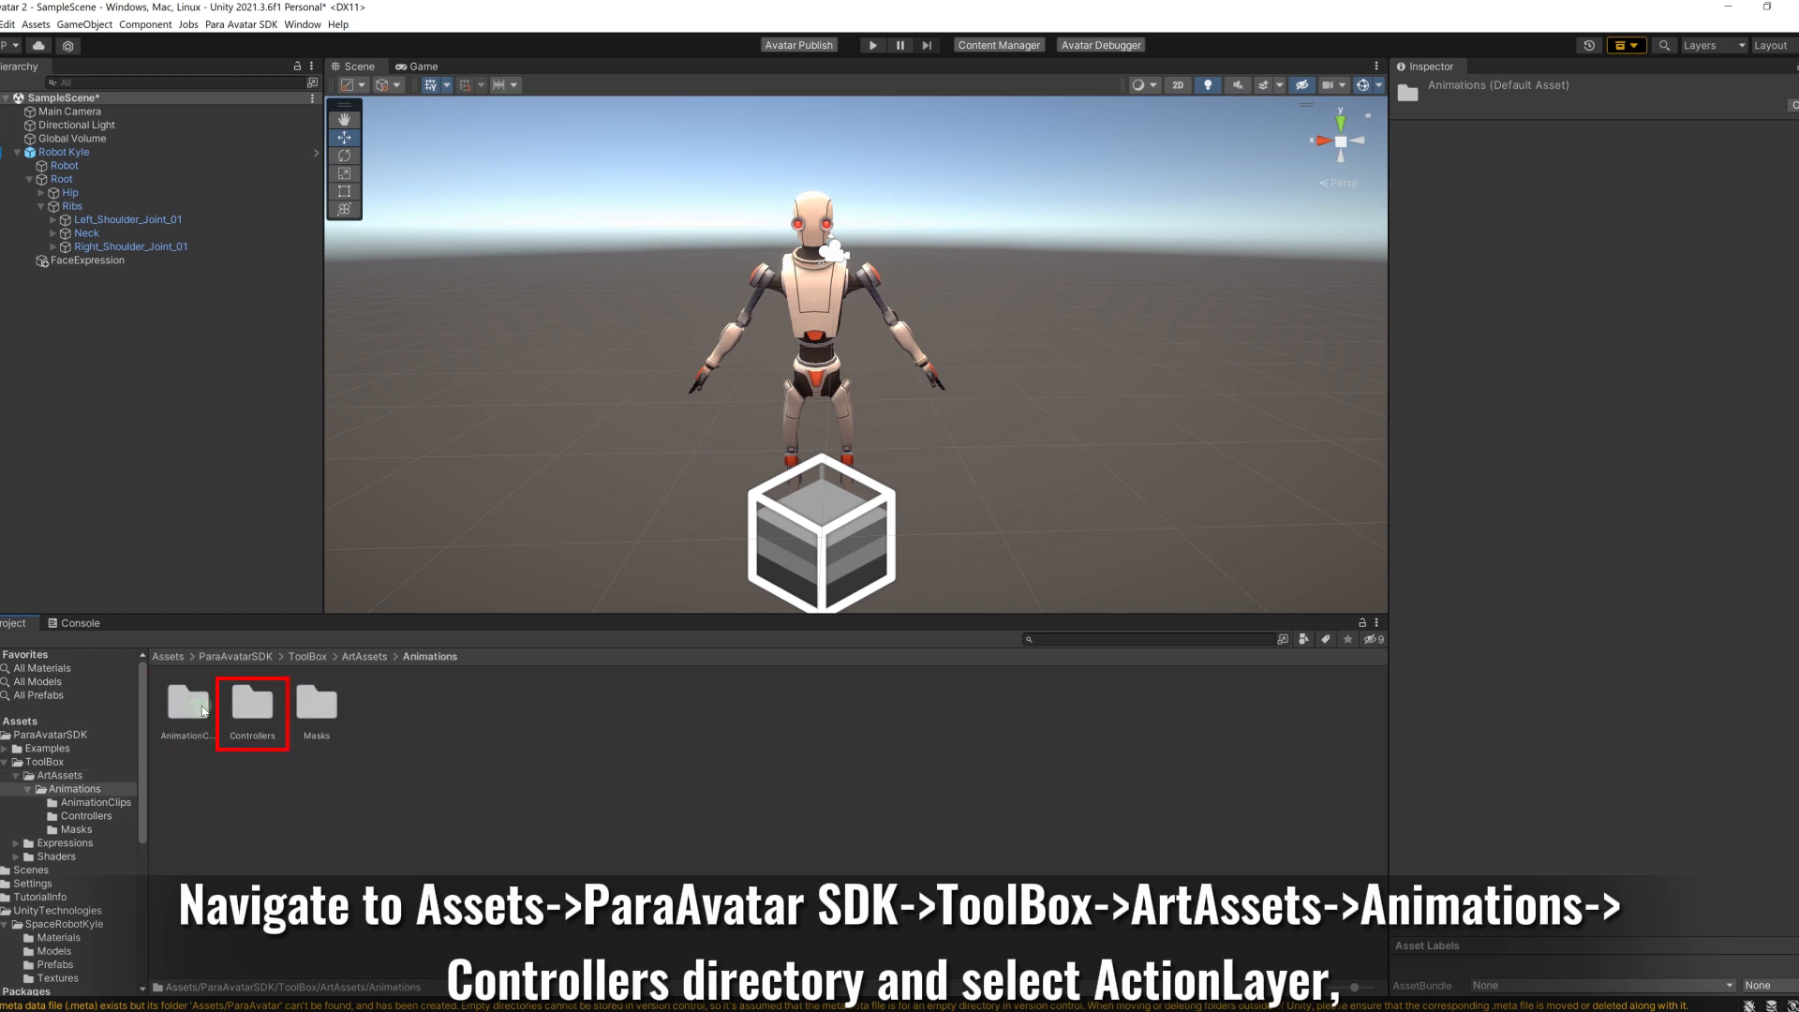
pyautogui.doubleClick(252, 701)
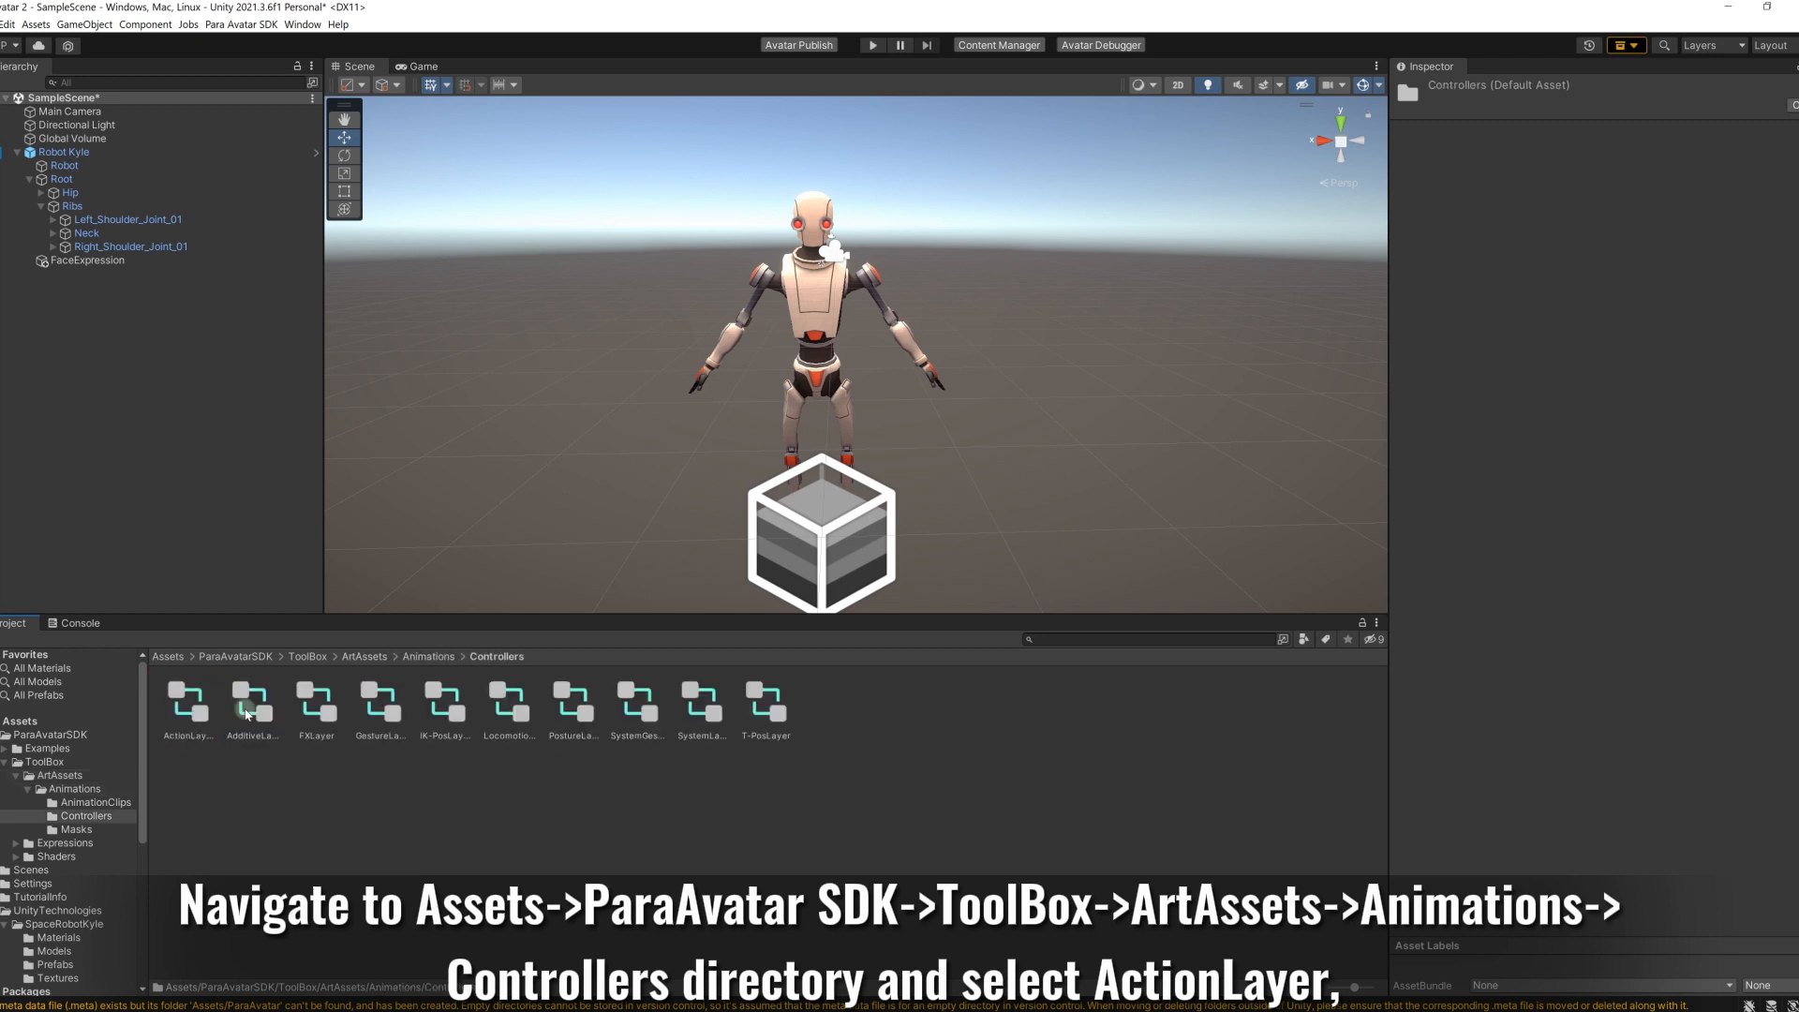
pyautogui.doubleClick(188, 700)
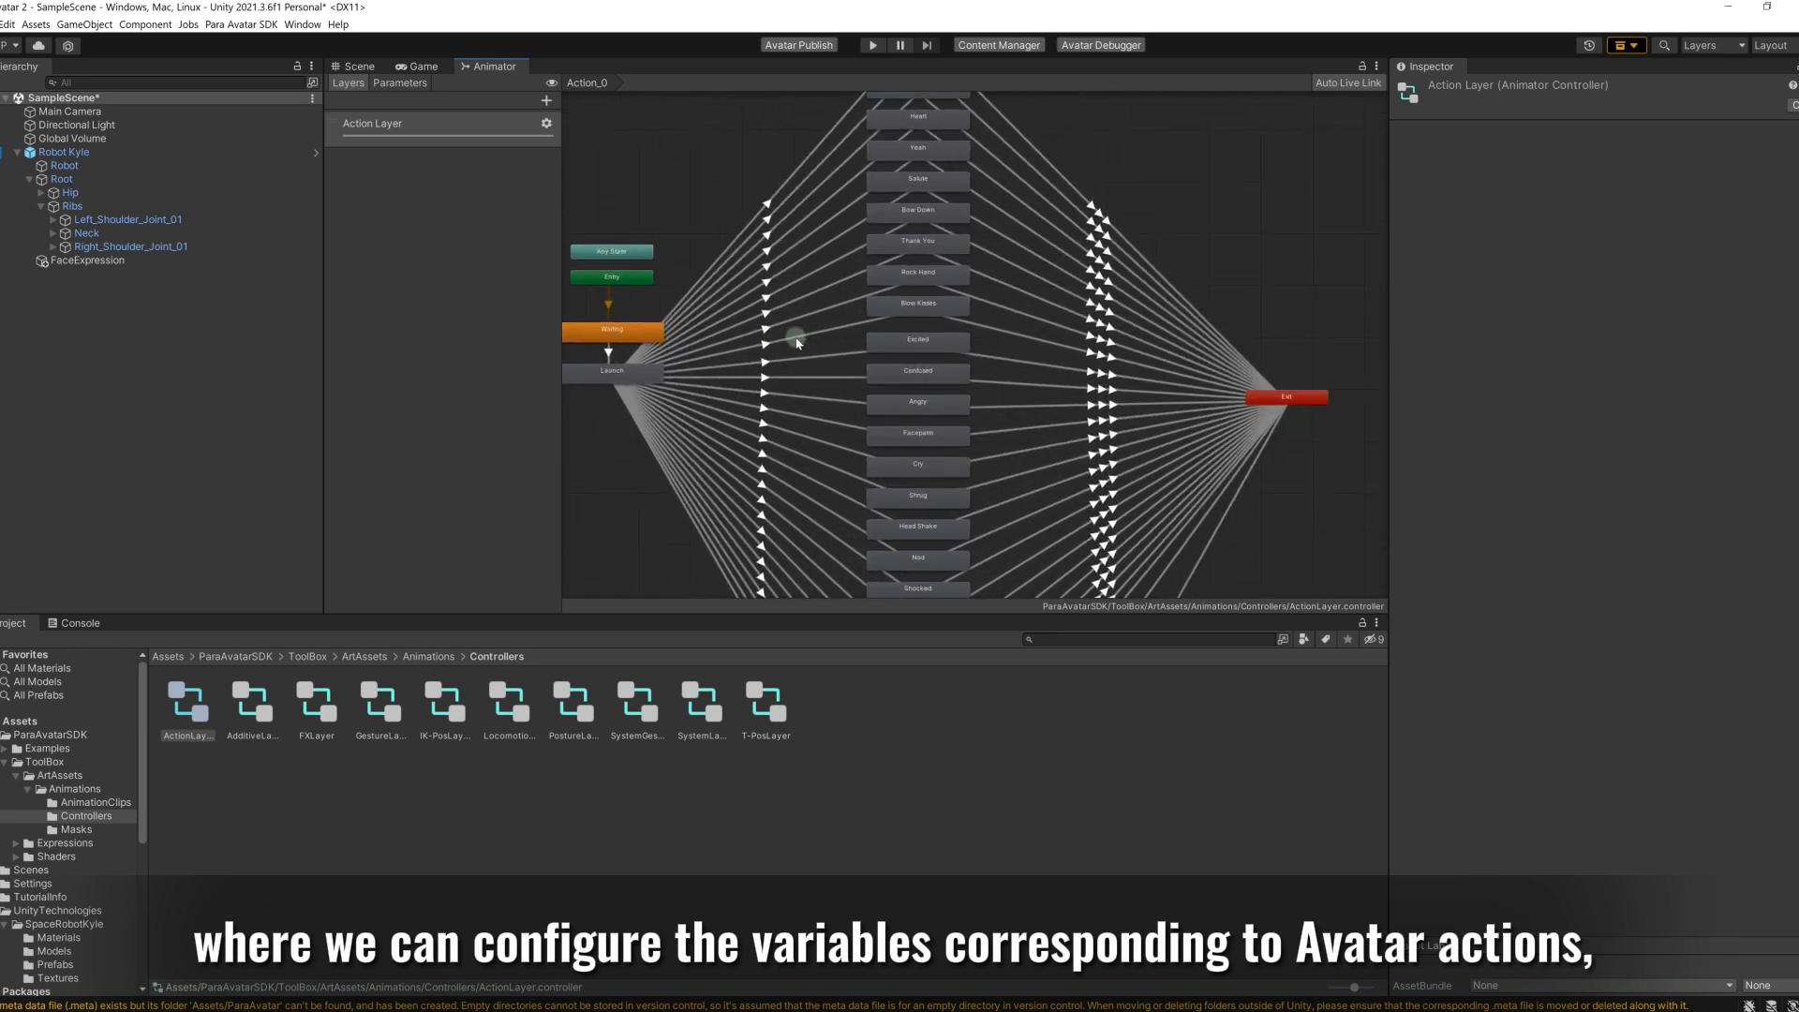
# Step: Create an empty state named Dance below the emote states and open its Motion picker
pyautogui.scroll(-3)
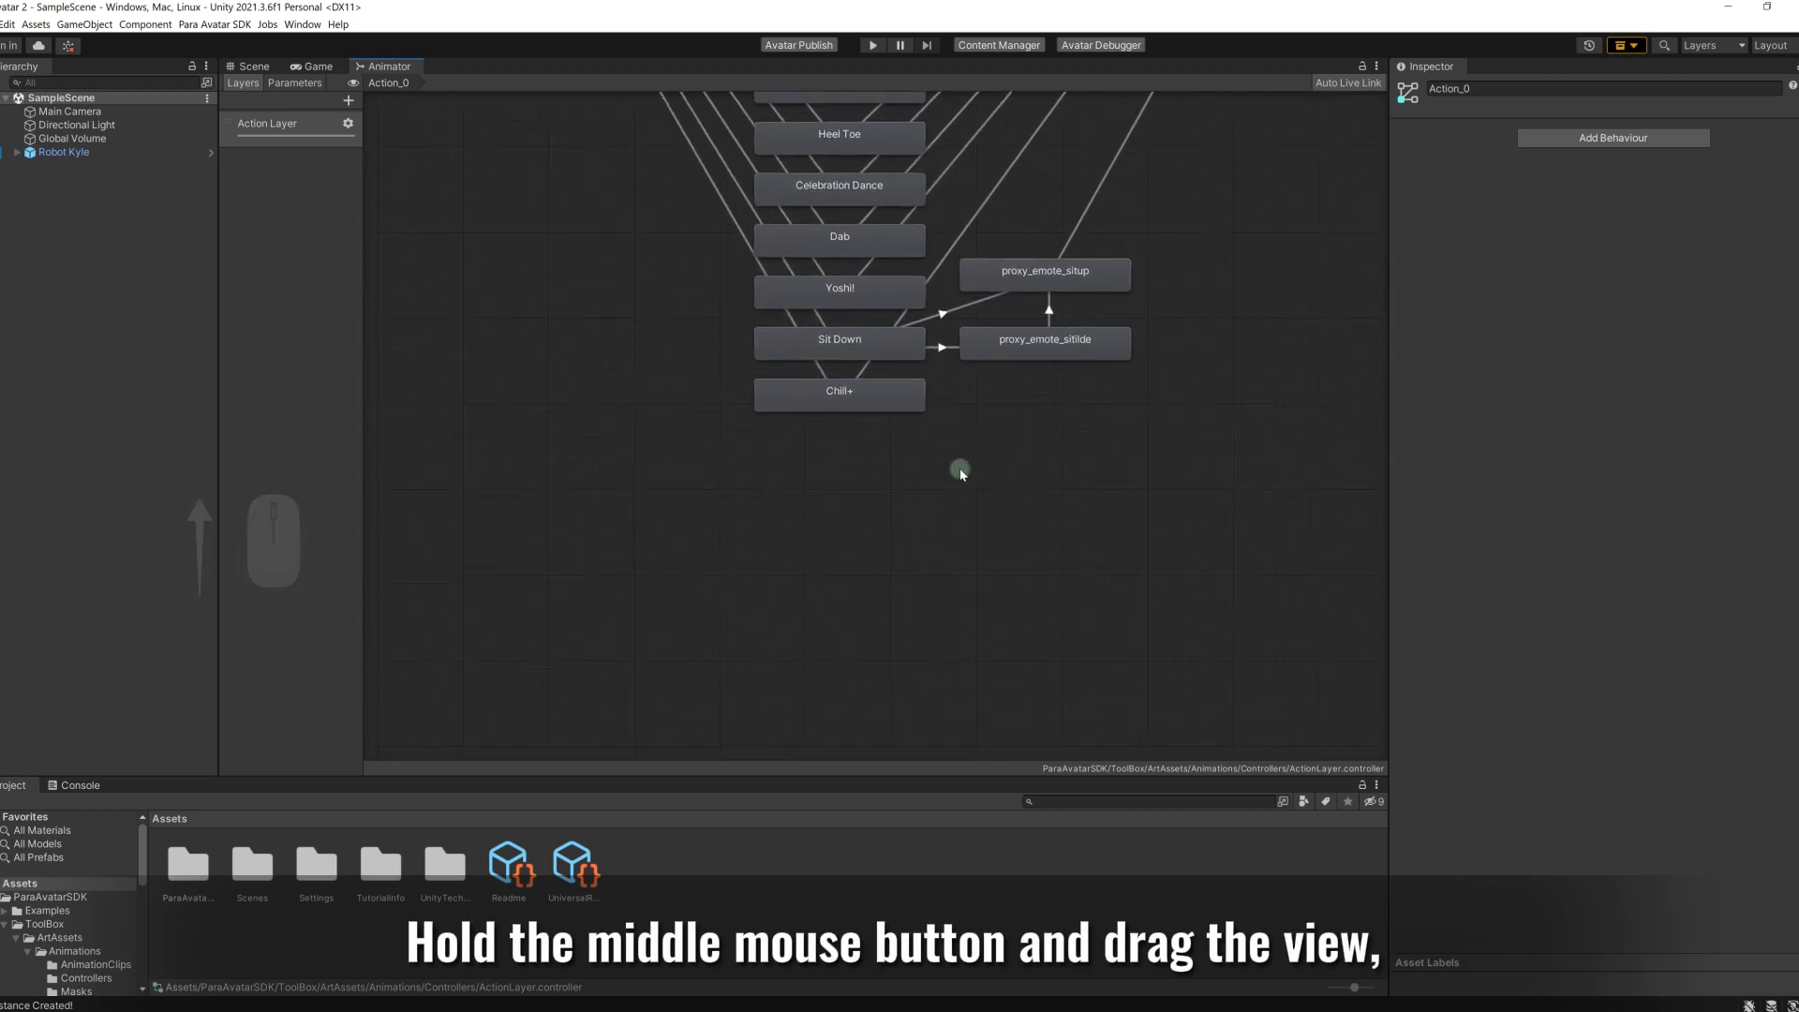
pyautogui.rightClick(959, 470)
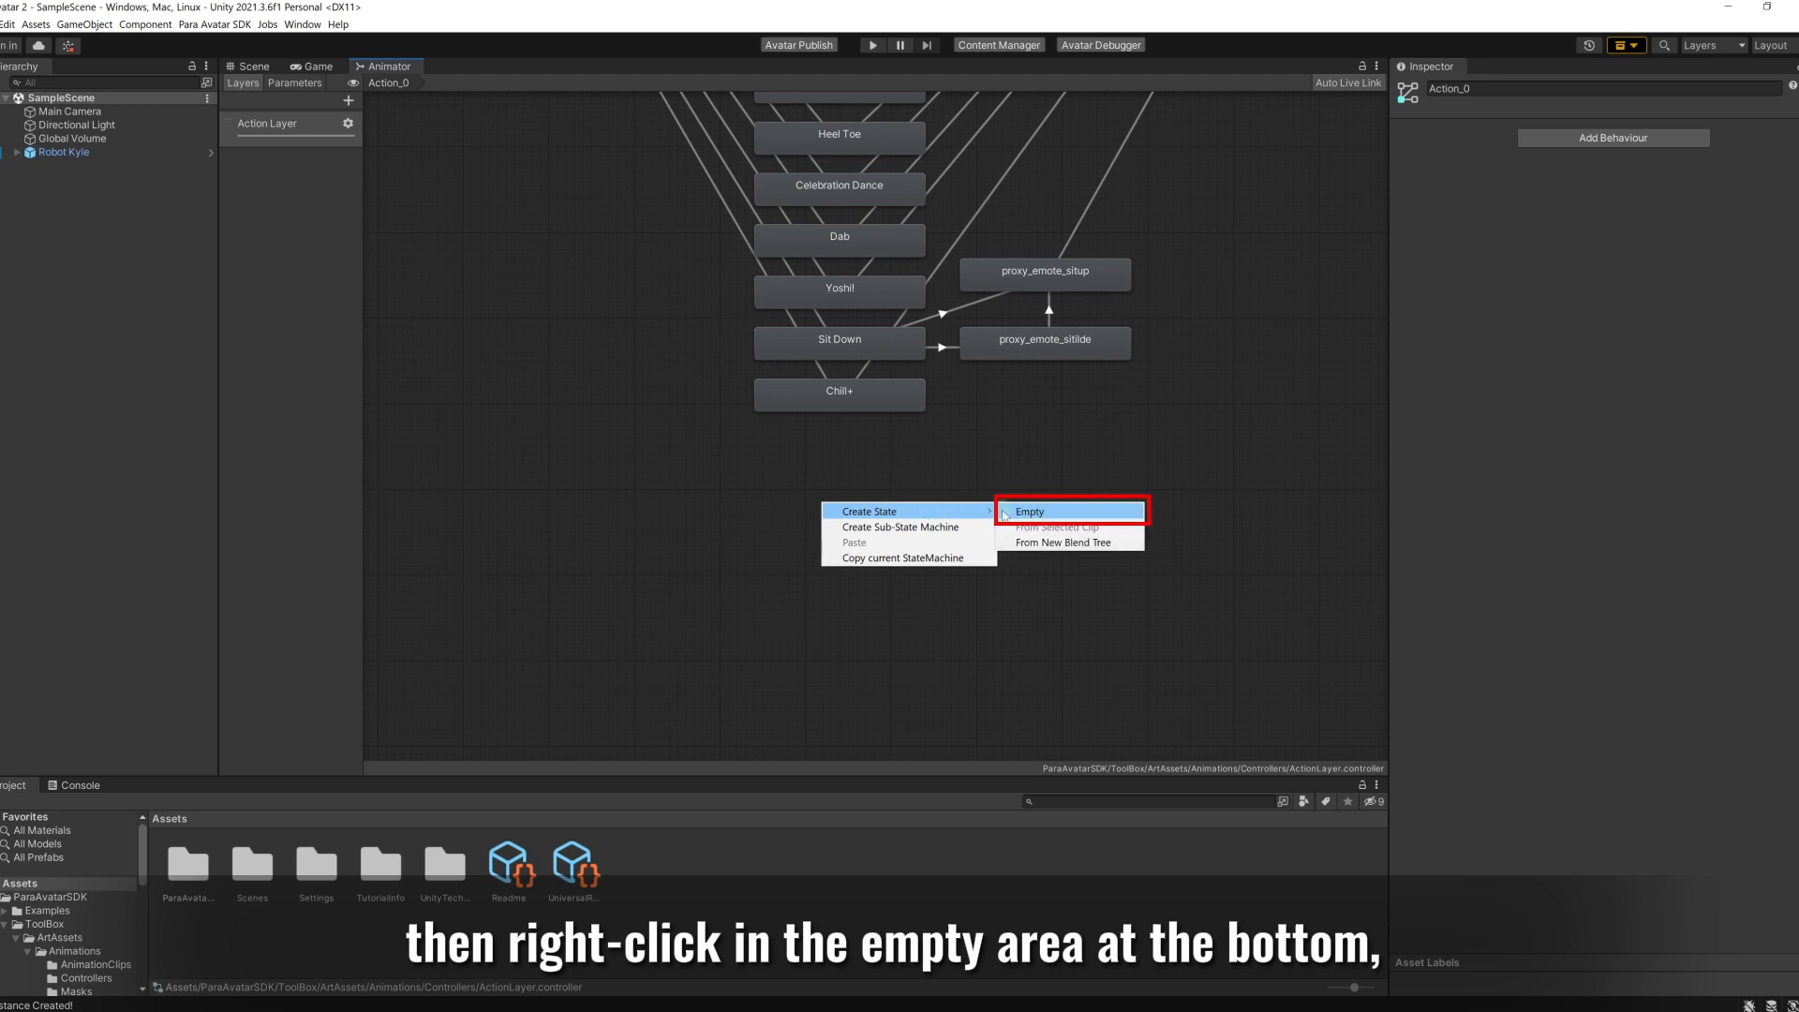
pyautogui.click(1027, 511)
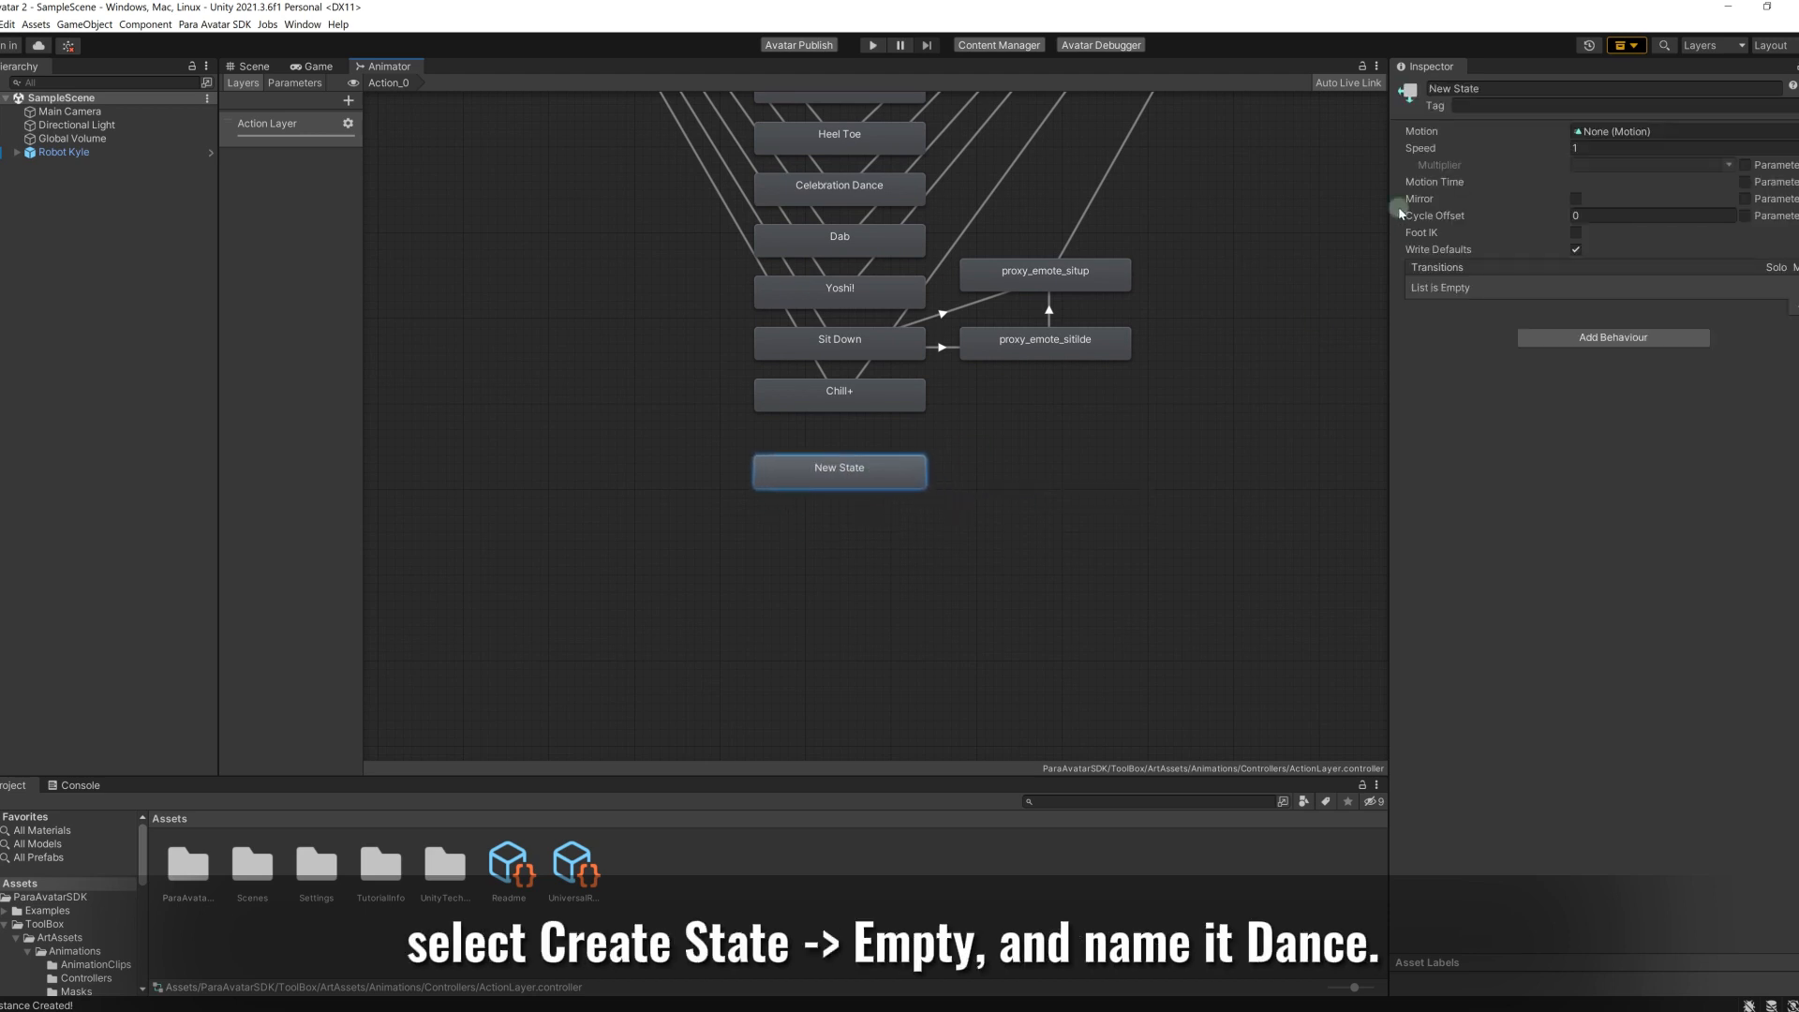
pyautogui.write('Dance')
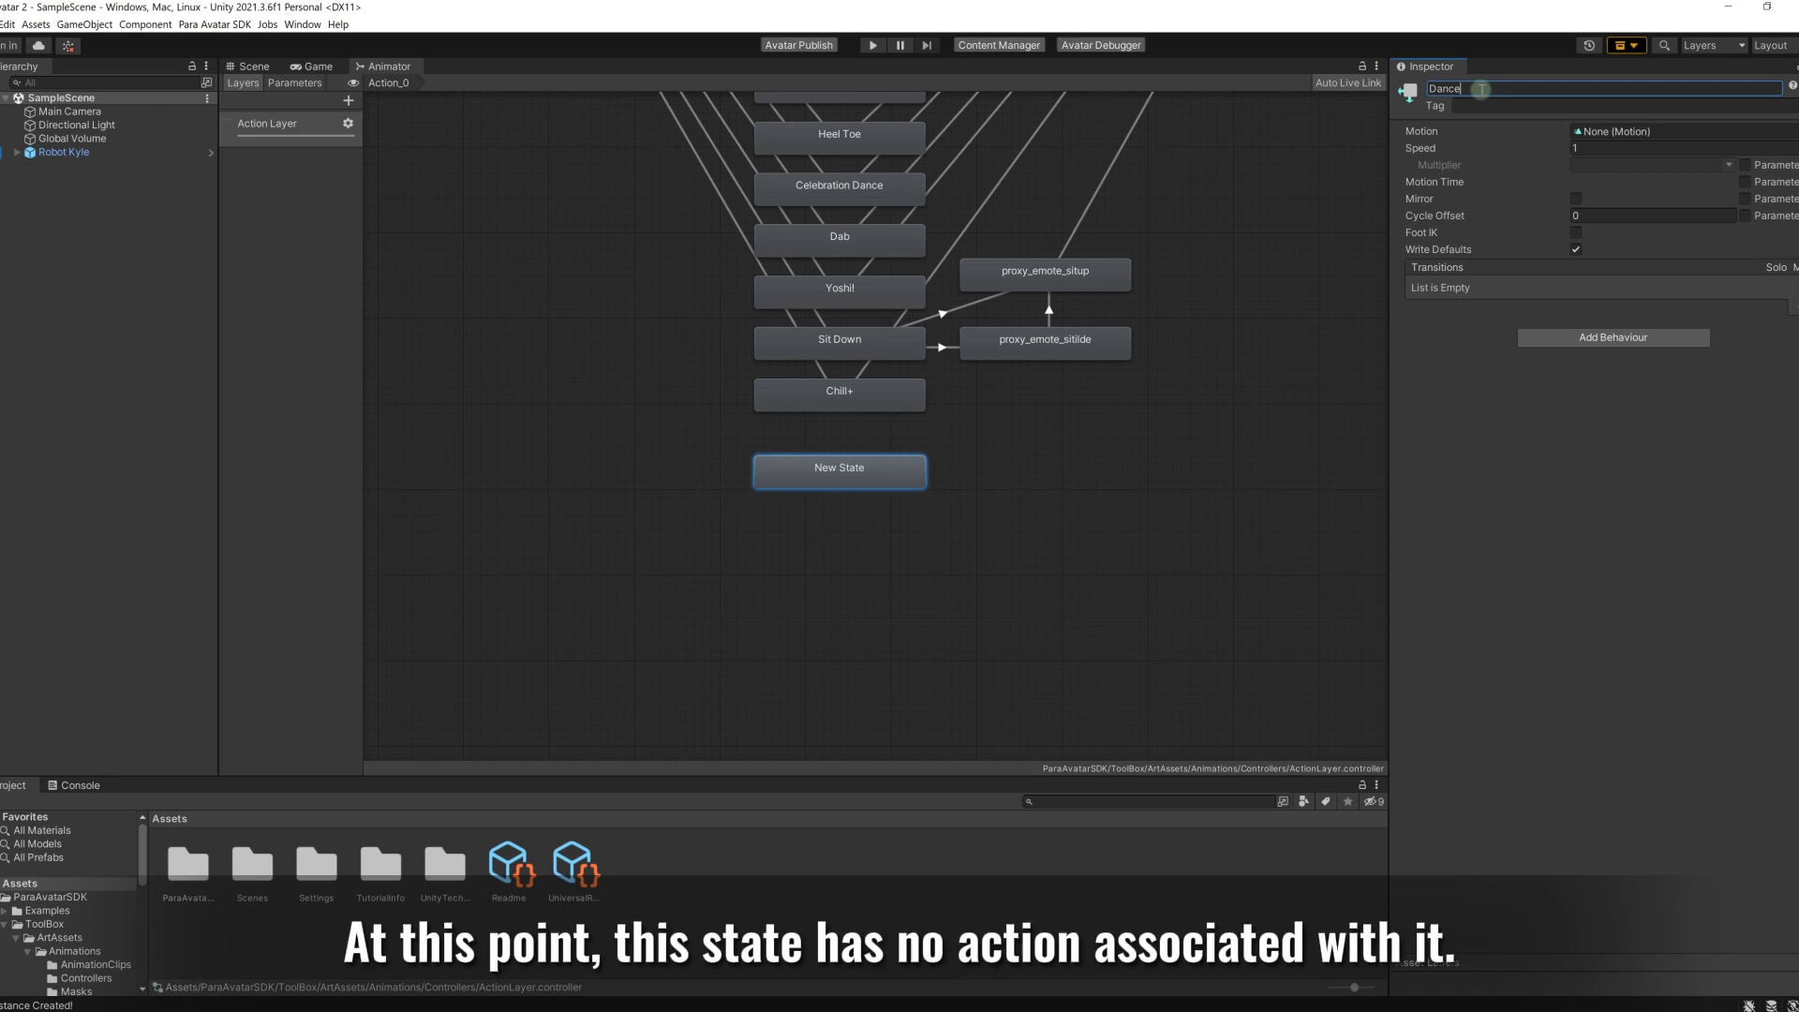
pyautogui.press('Return')
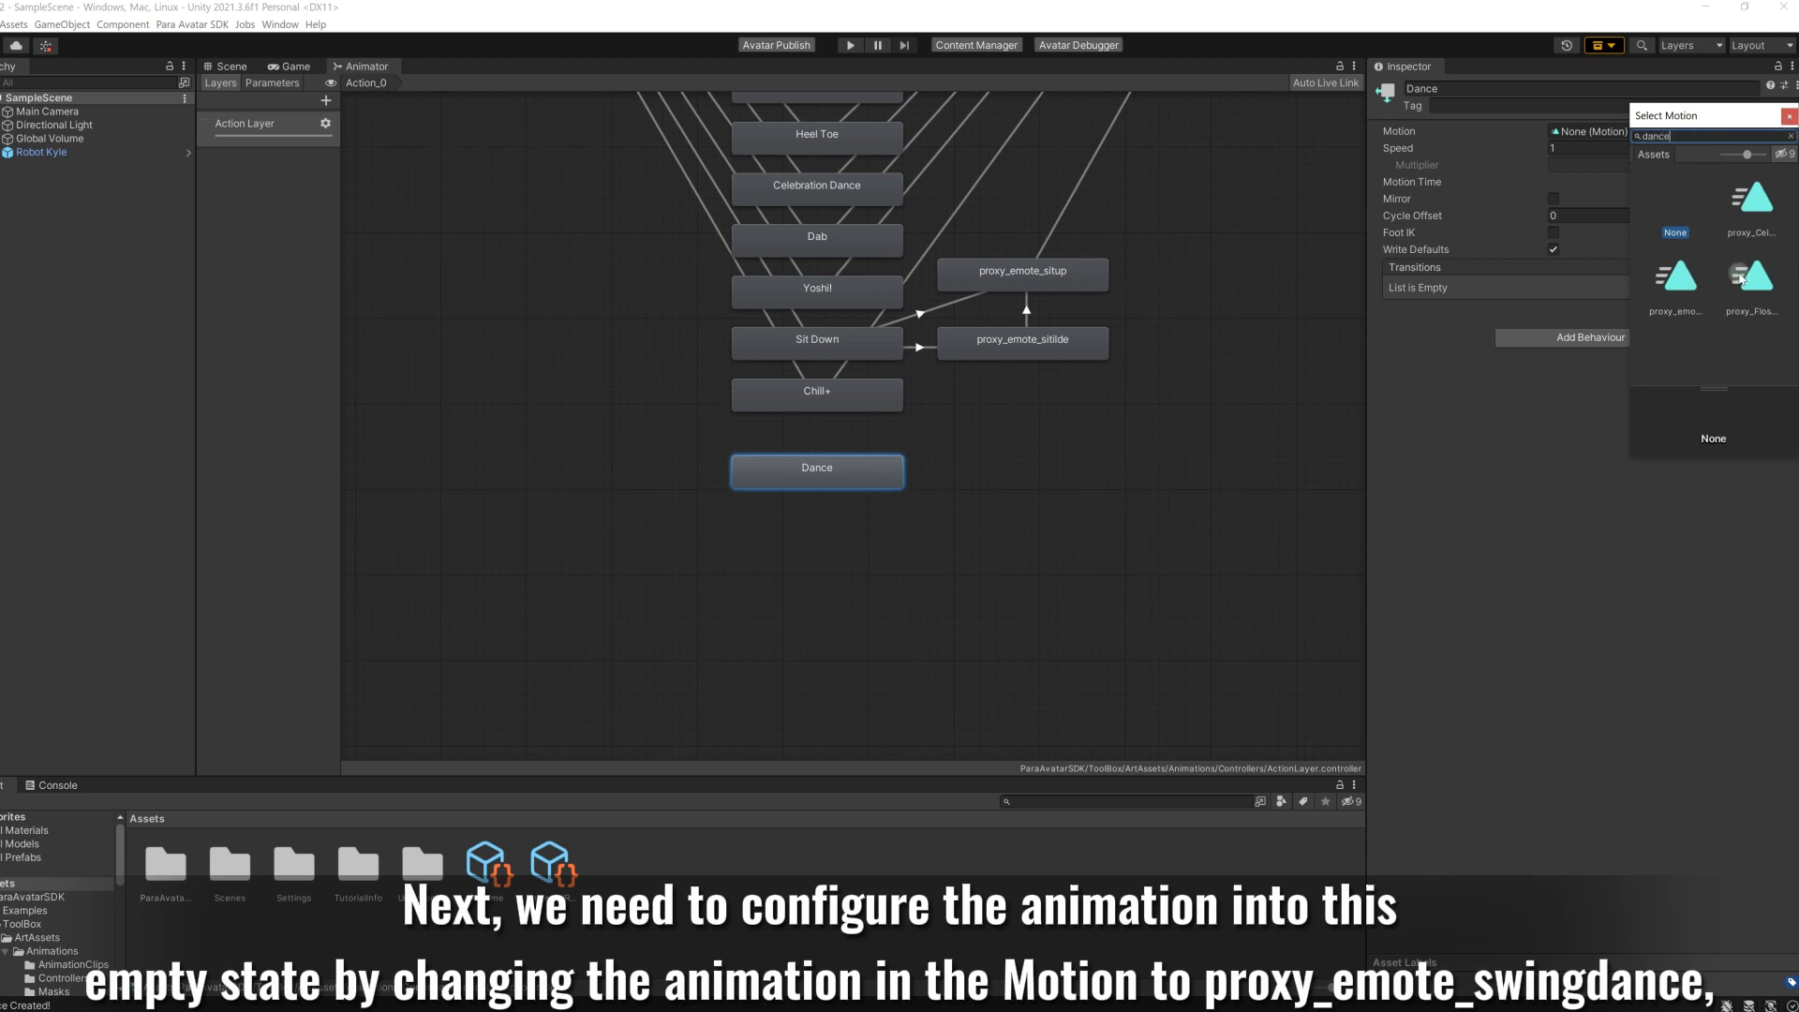
pyautogui.click(1675, 280)
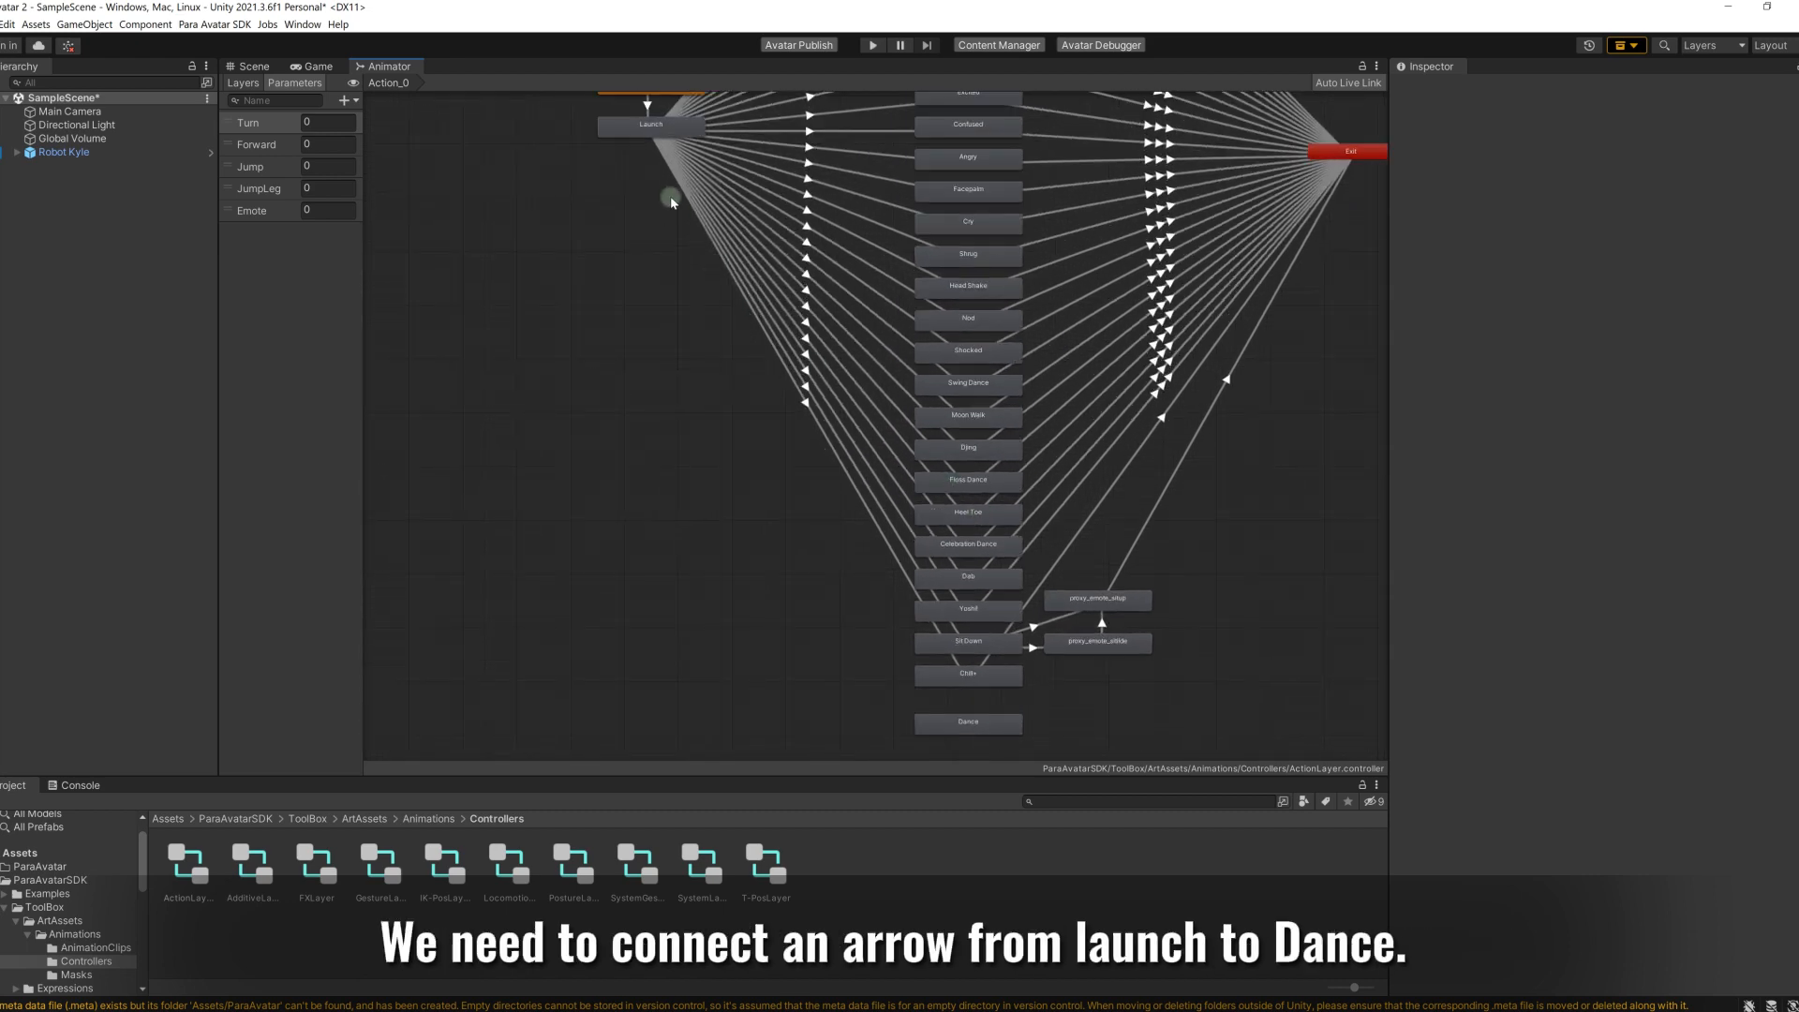
# Step: Add a Launch-to-Dance transition on Emote equals 30, with no exit time or fixed duration
pyautogui.rightClick(649, 124)
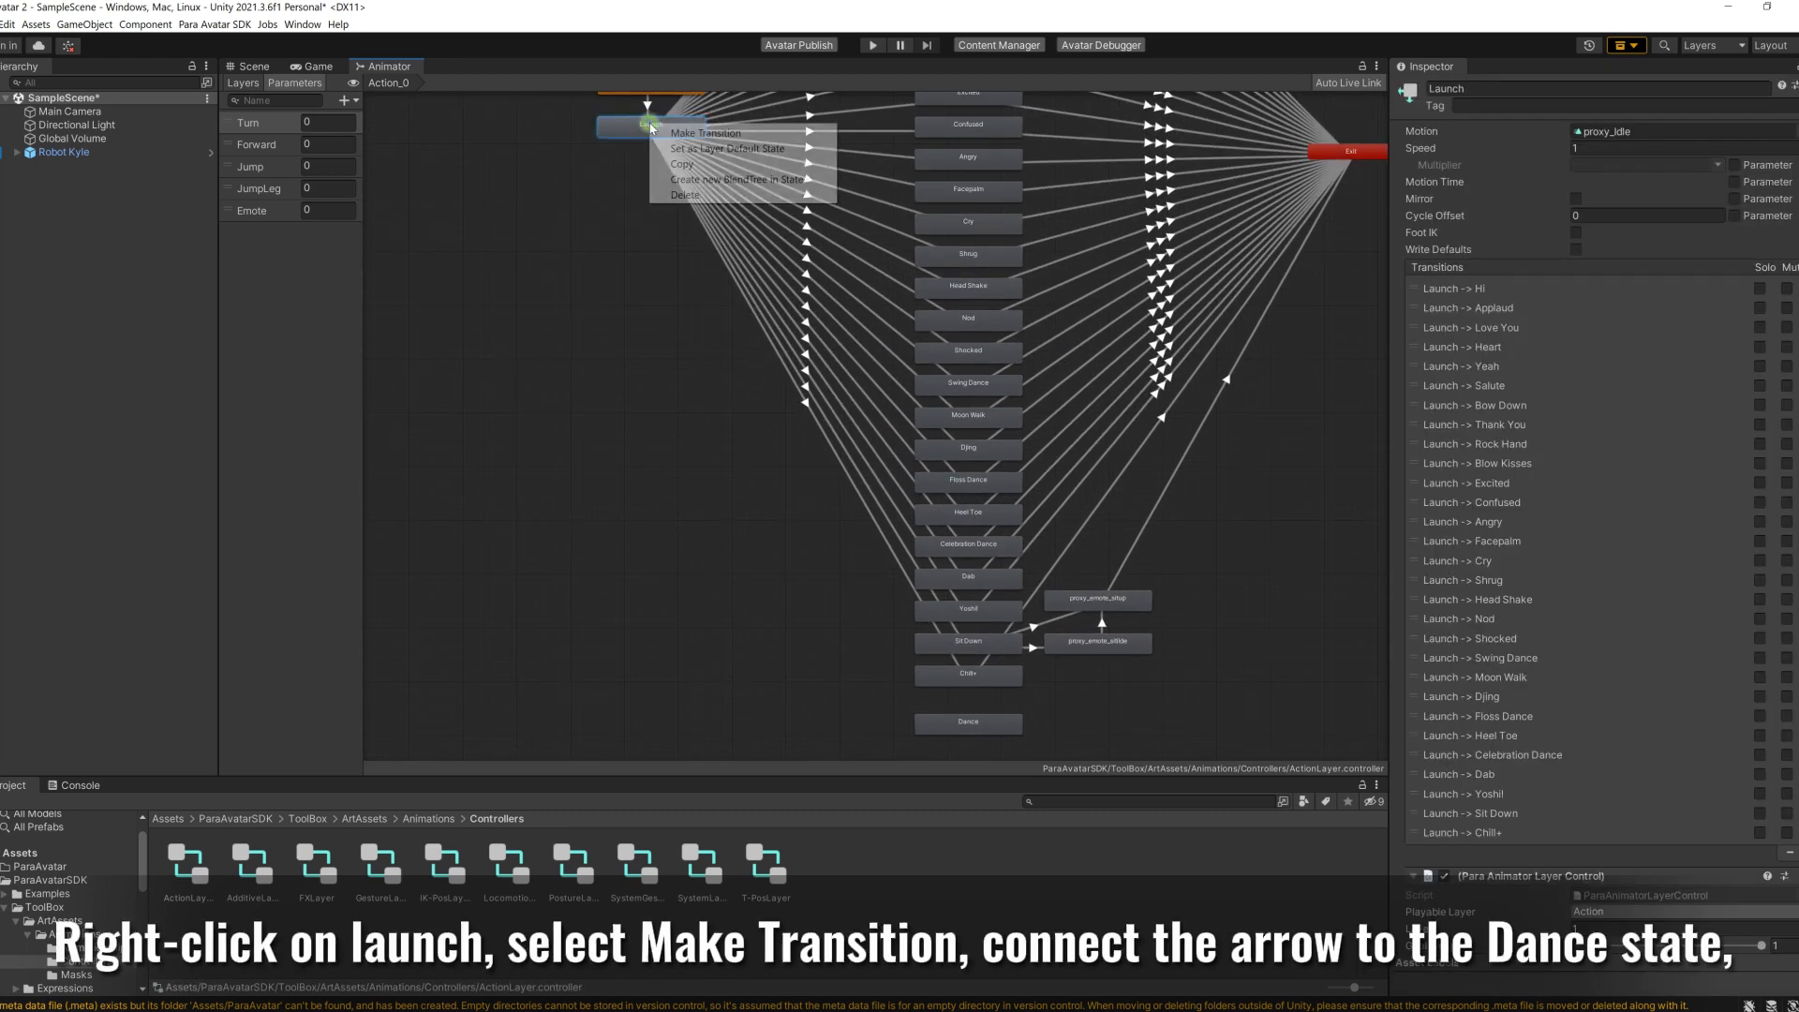
pyautogui.click(705, 132)
pyautogui.write('30')
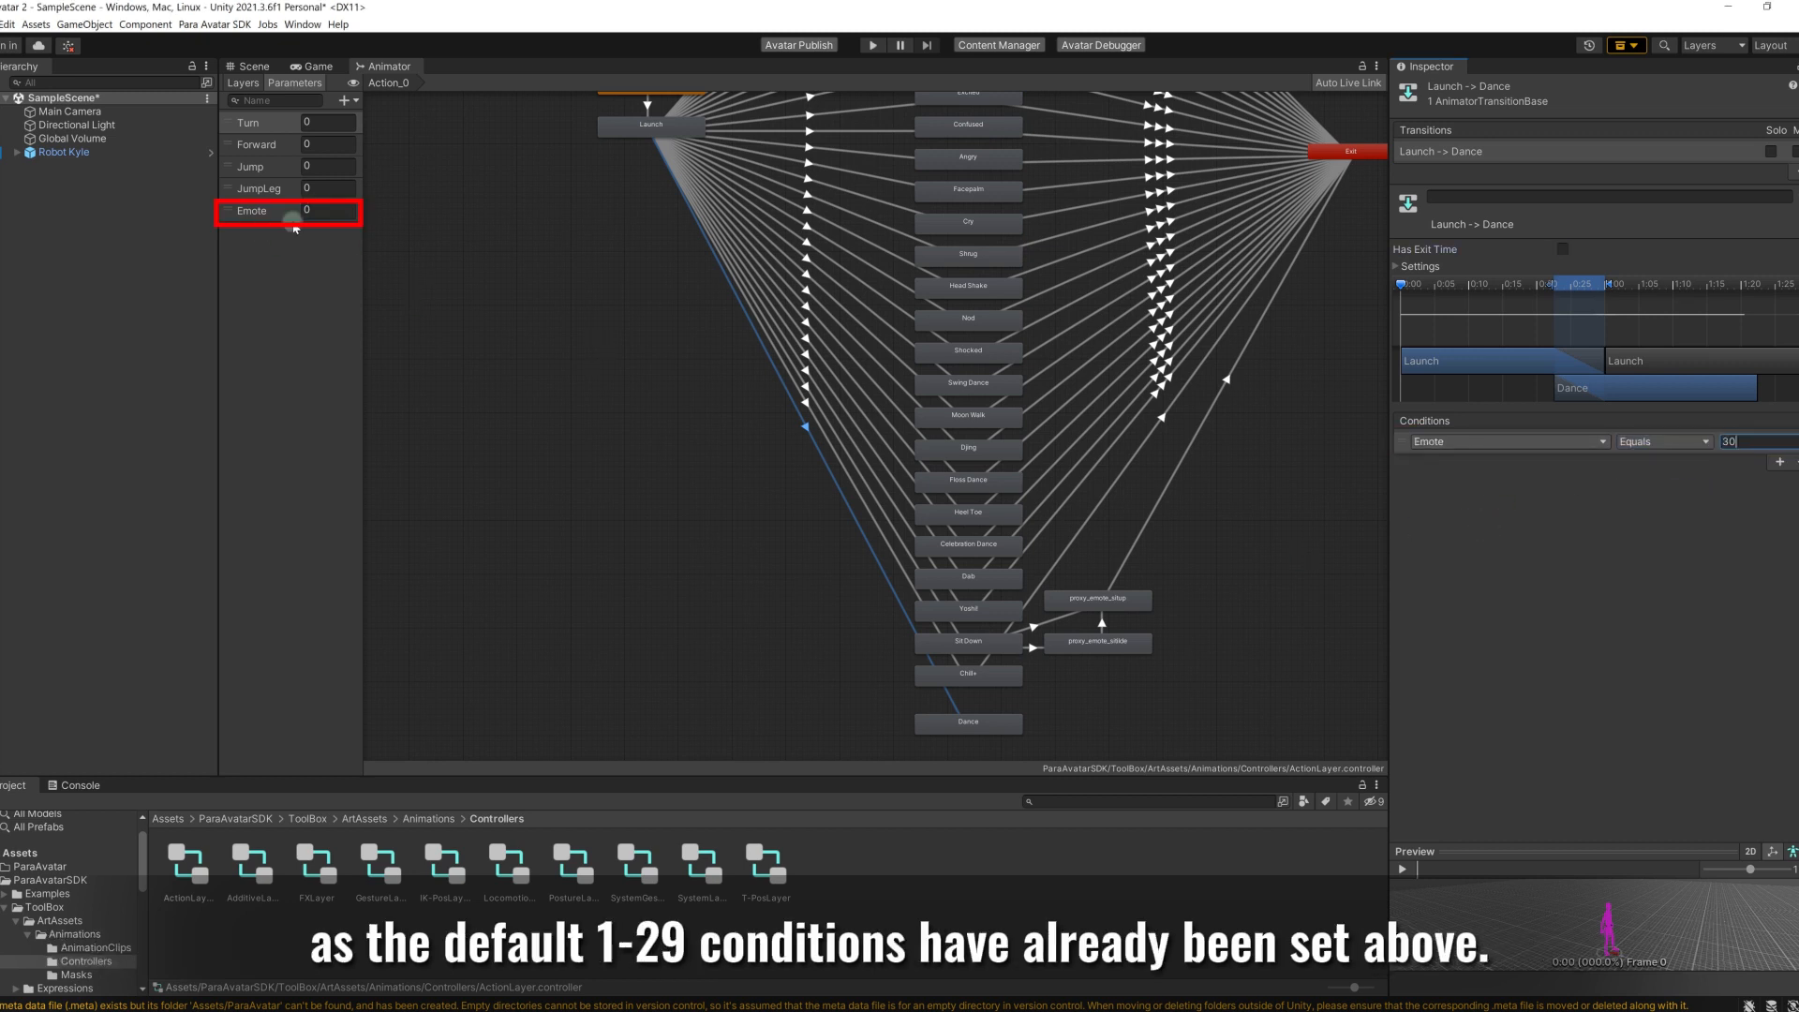
pyautogui.click(1420, 266)
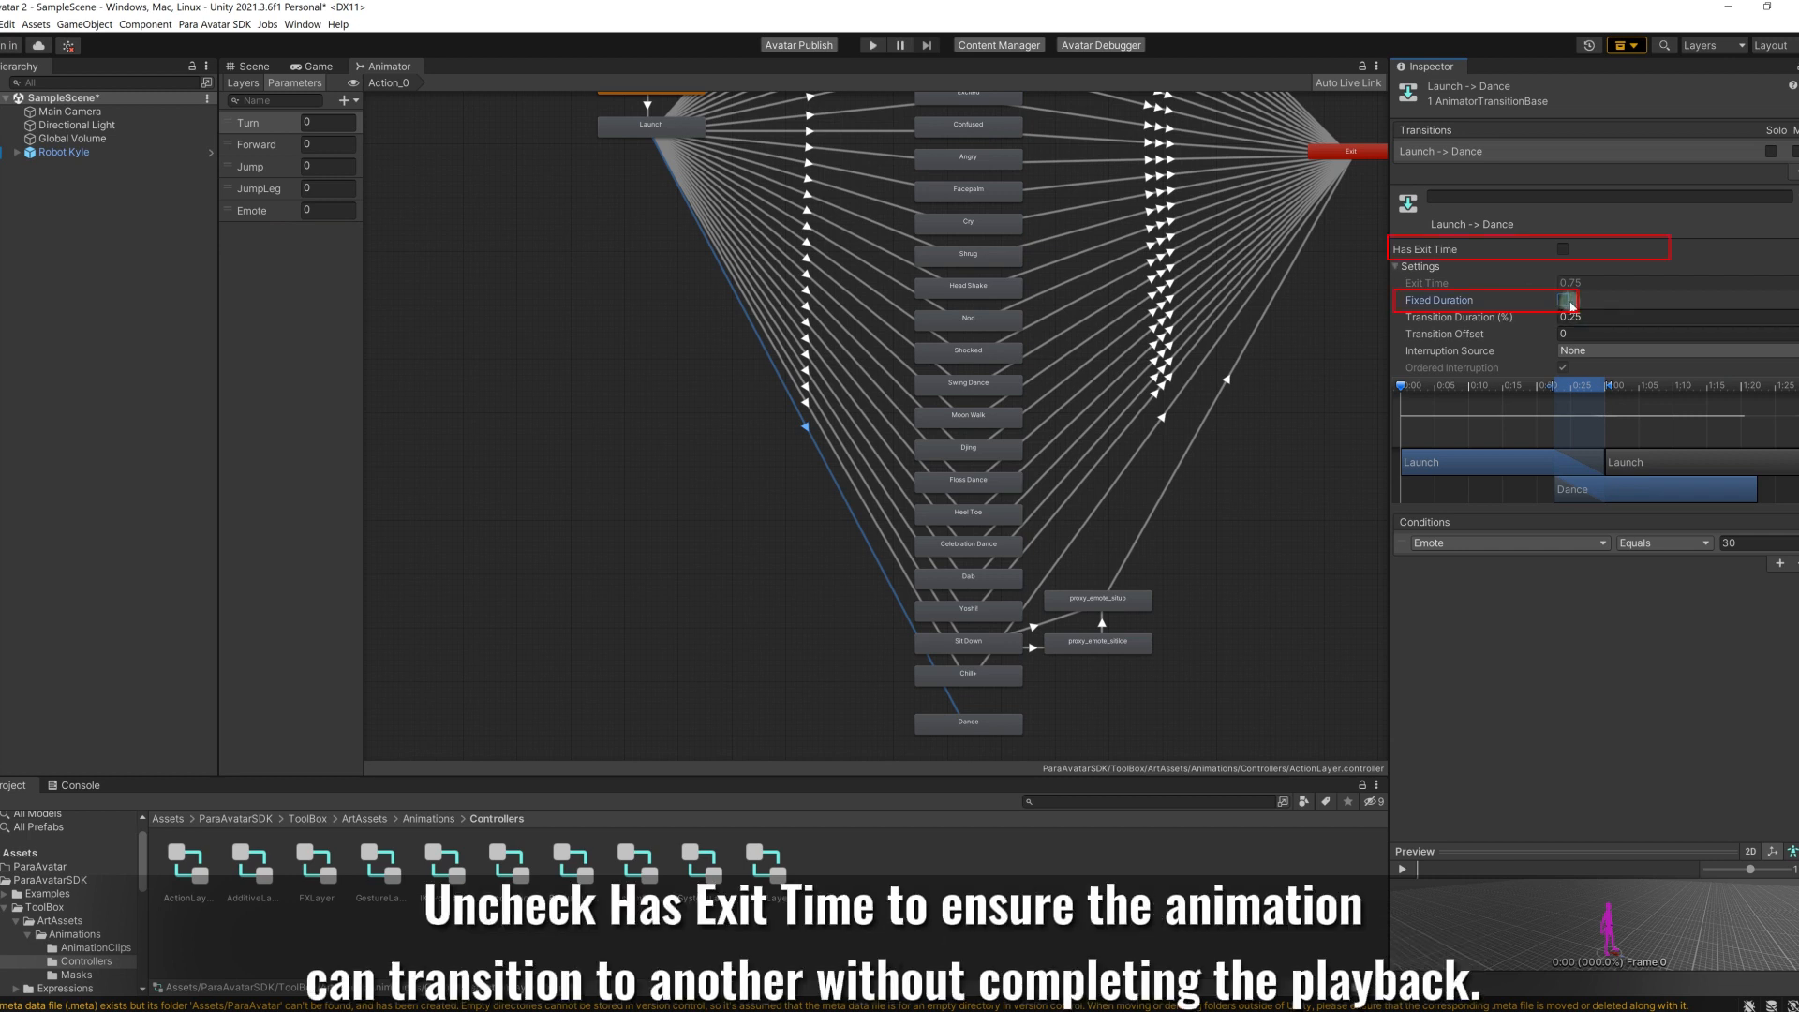
pyautogui.click(1562, 249)
pyautogui.write('0')
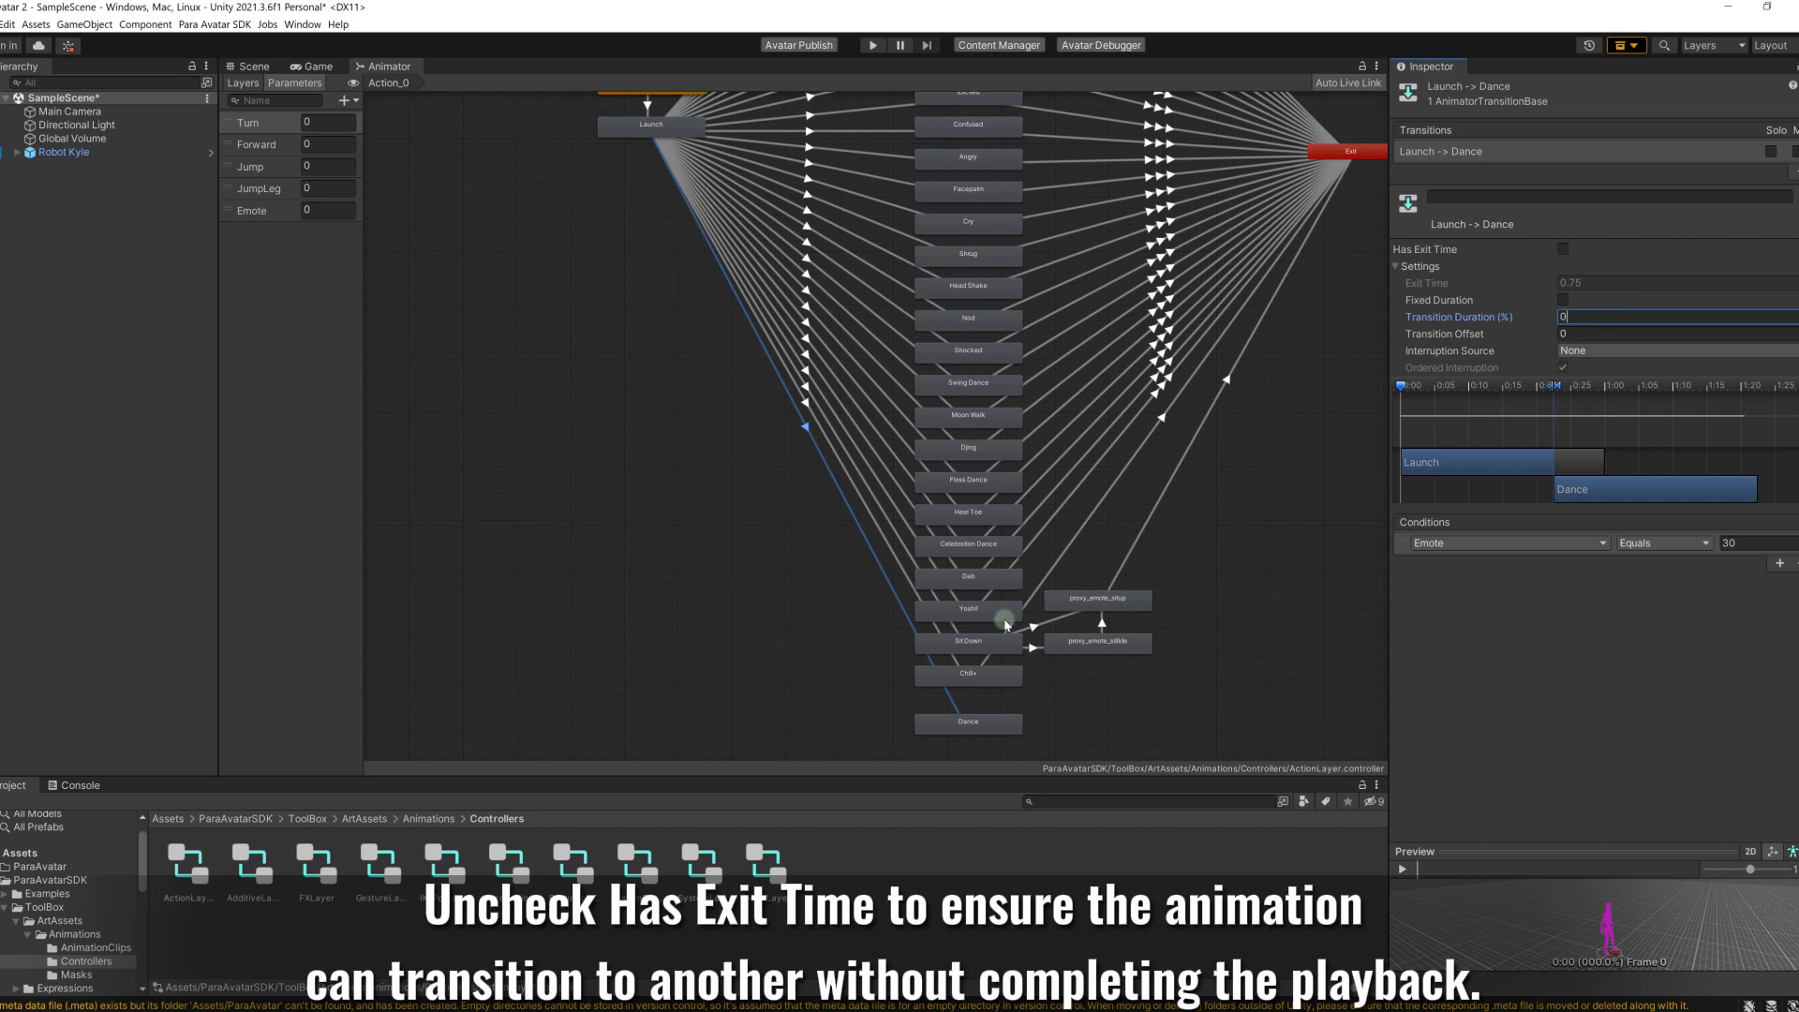
pyautogui.click(967, 722)
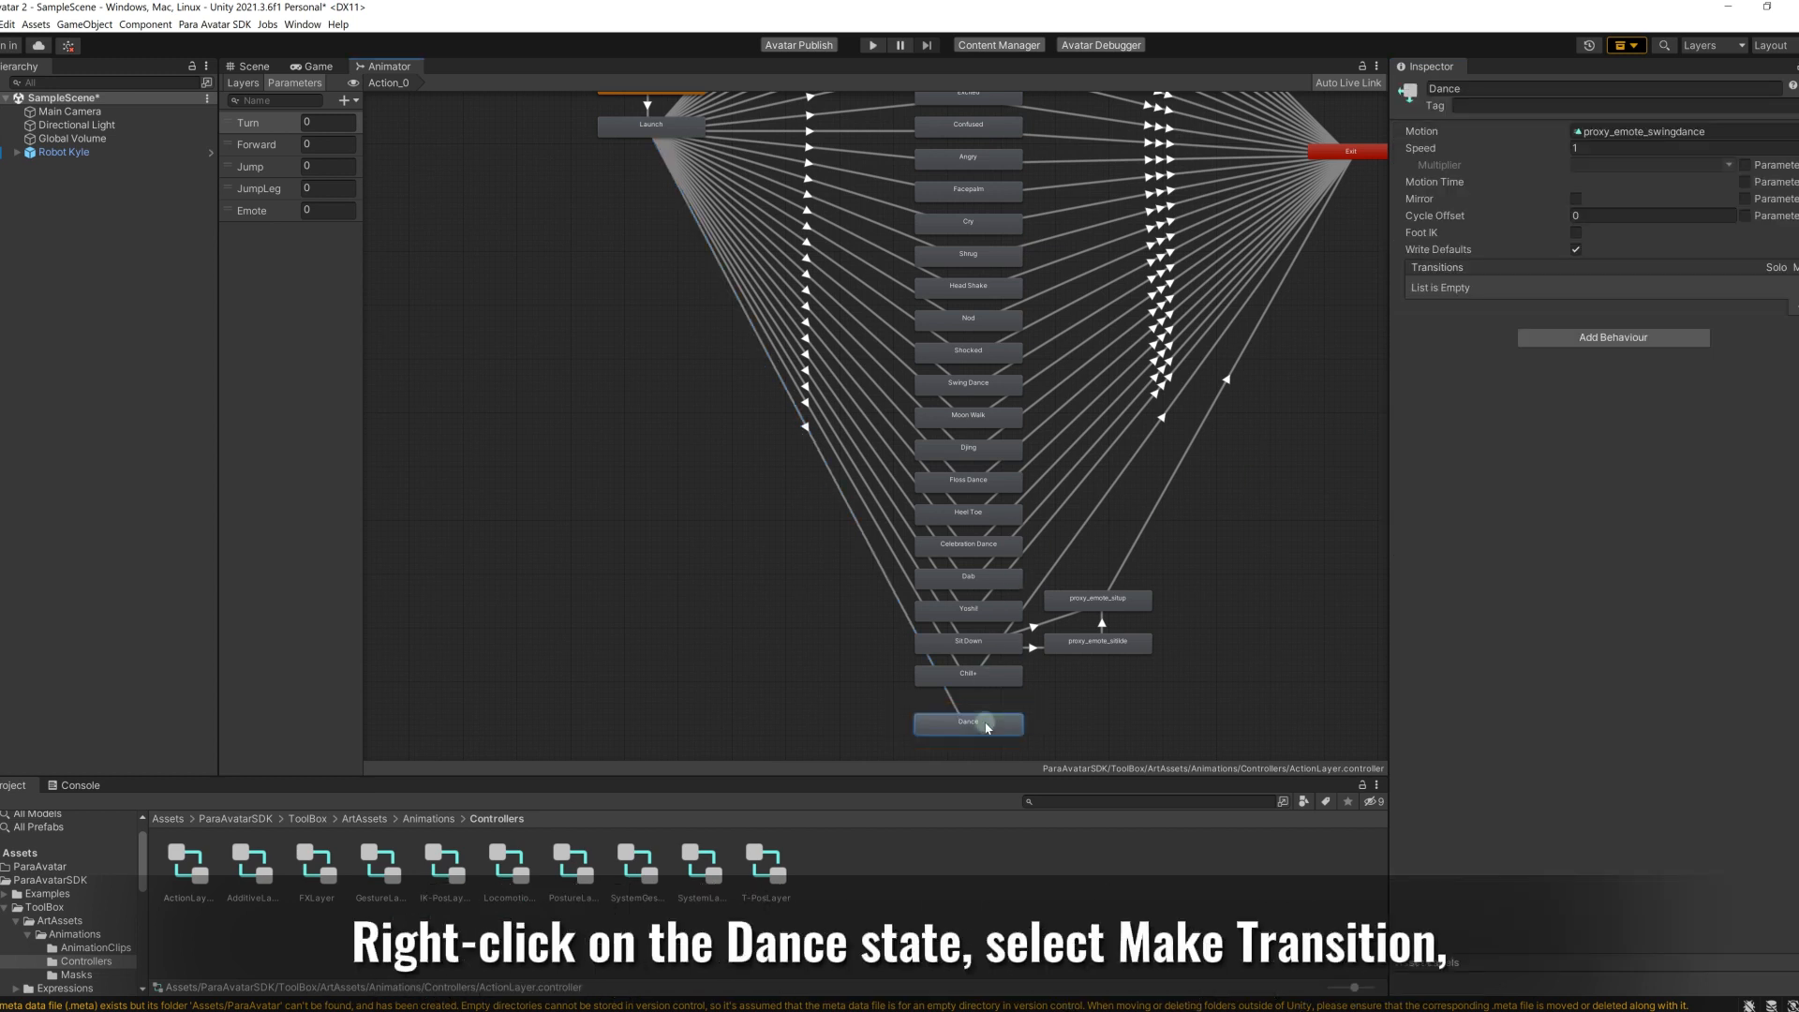
# Step: Add a Dance-to-Exit transition that keeps Has Exit Time enabled
pyautogui.rightClick(967, 721)
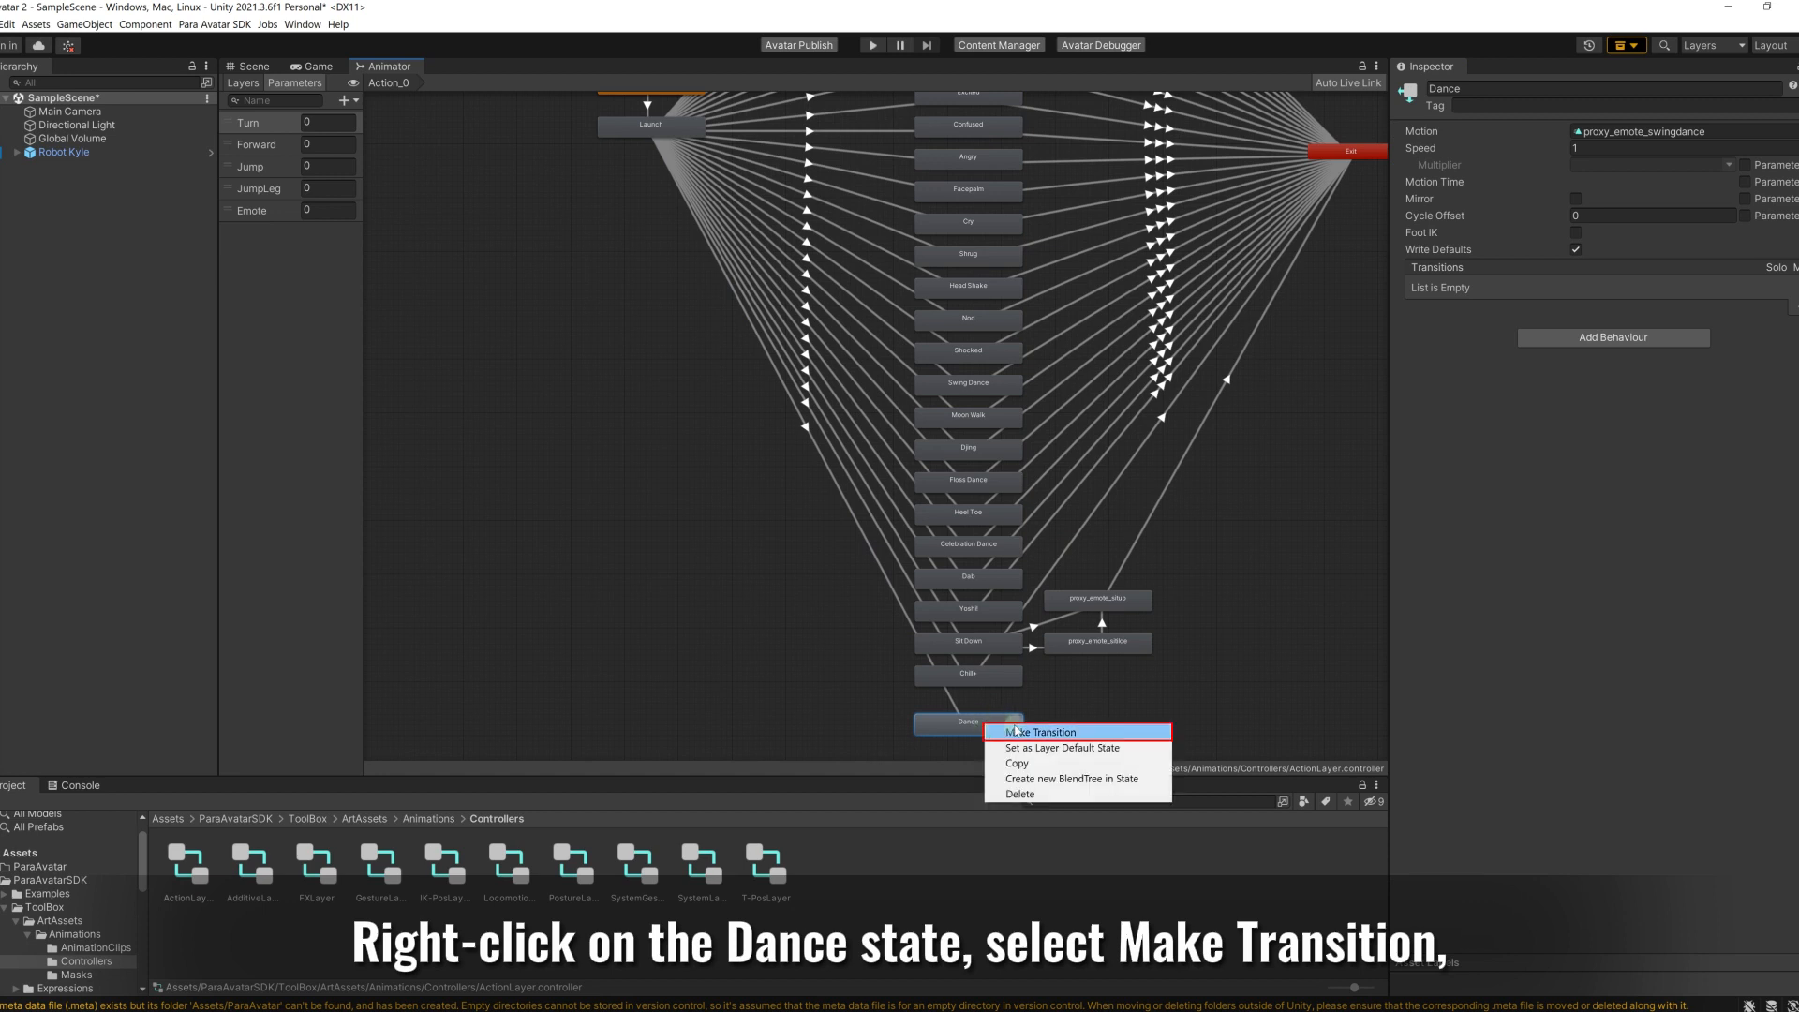
pyautogui.click(1041, 732)
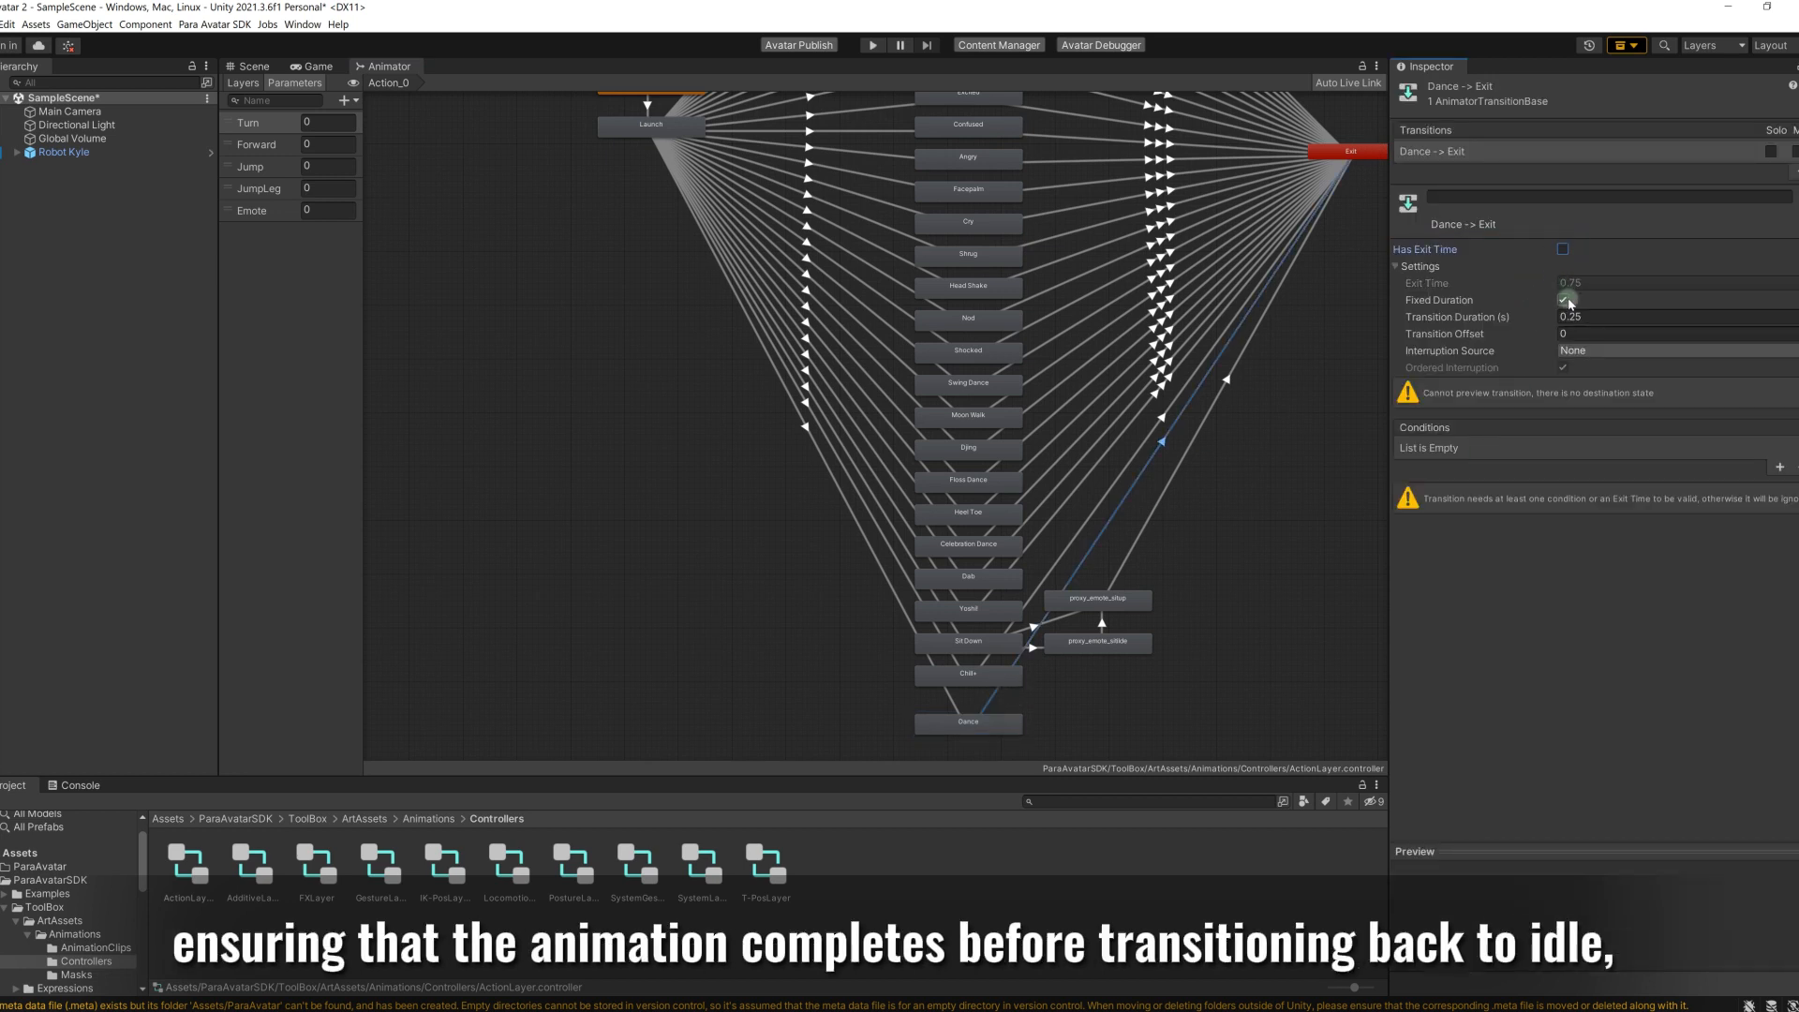
pyautogui.click(1562, 249)
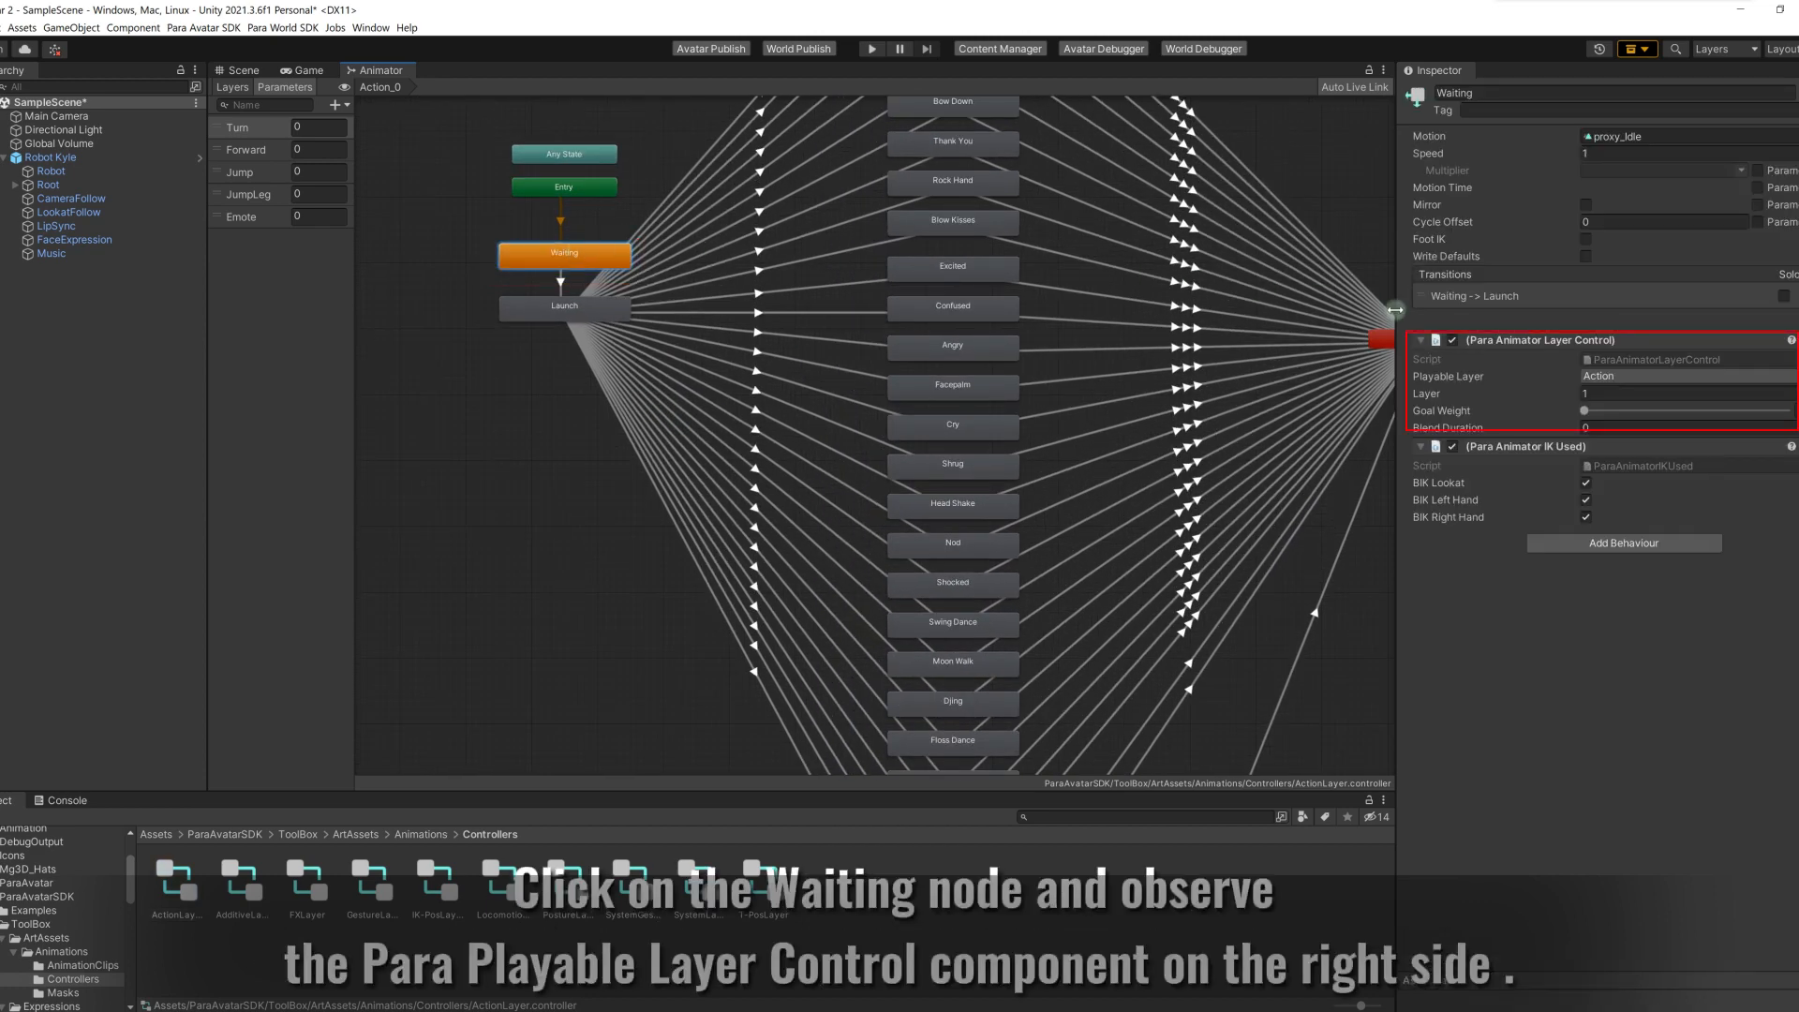
pyautogui.moveTo(1625, 384)
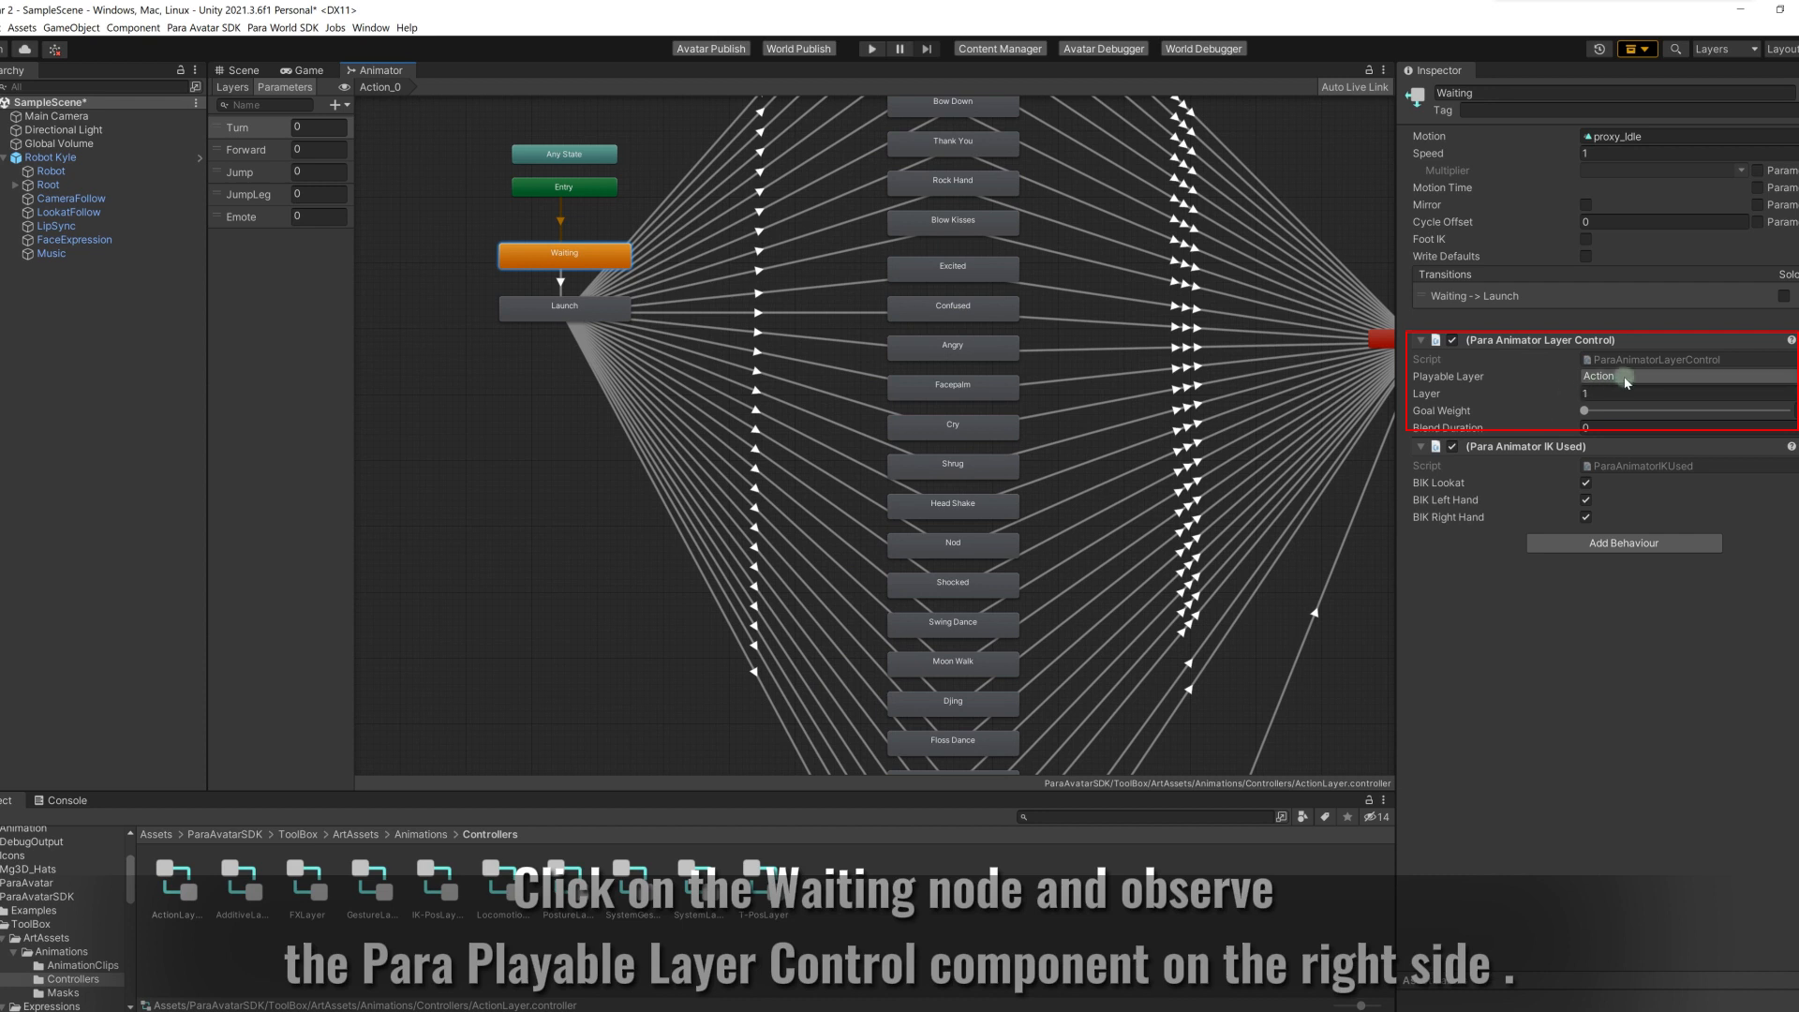
# Step: Inspect the Waiting state's Para Animator Layer Control, whose Playable Layer is Action
pyautogui.click(1682, 411)
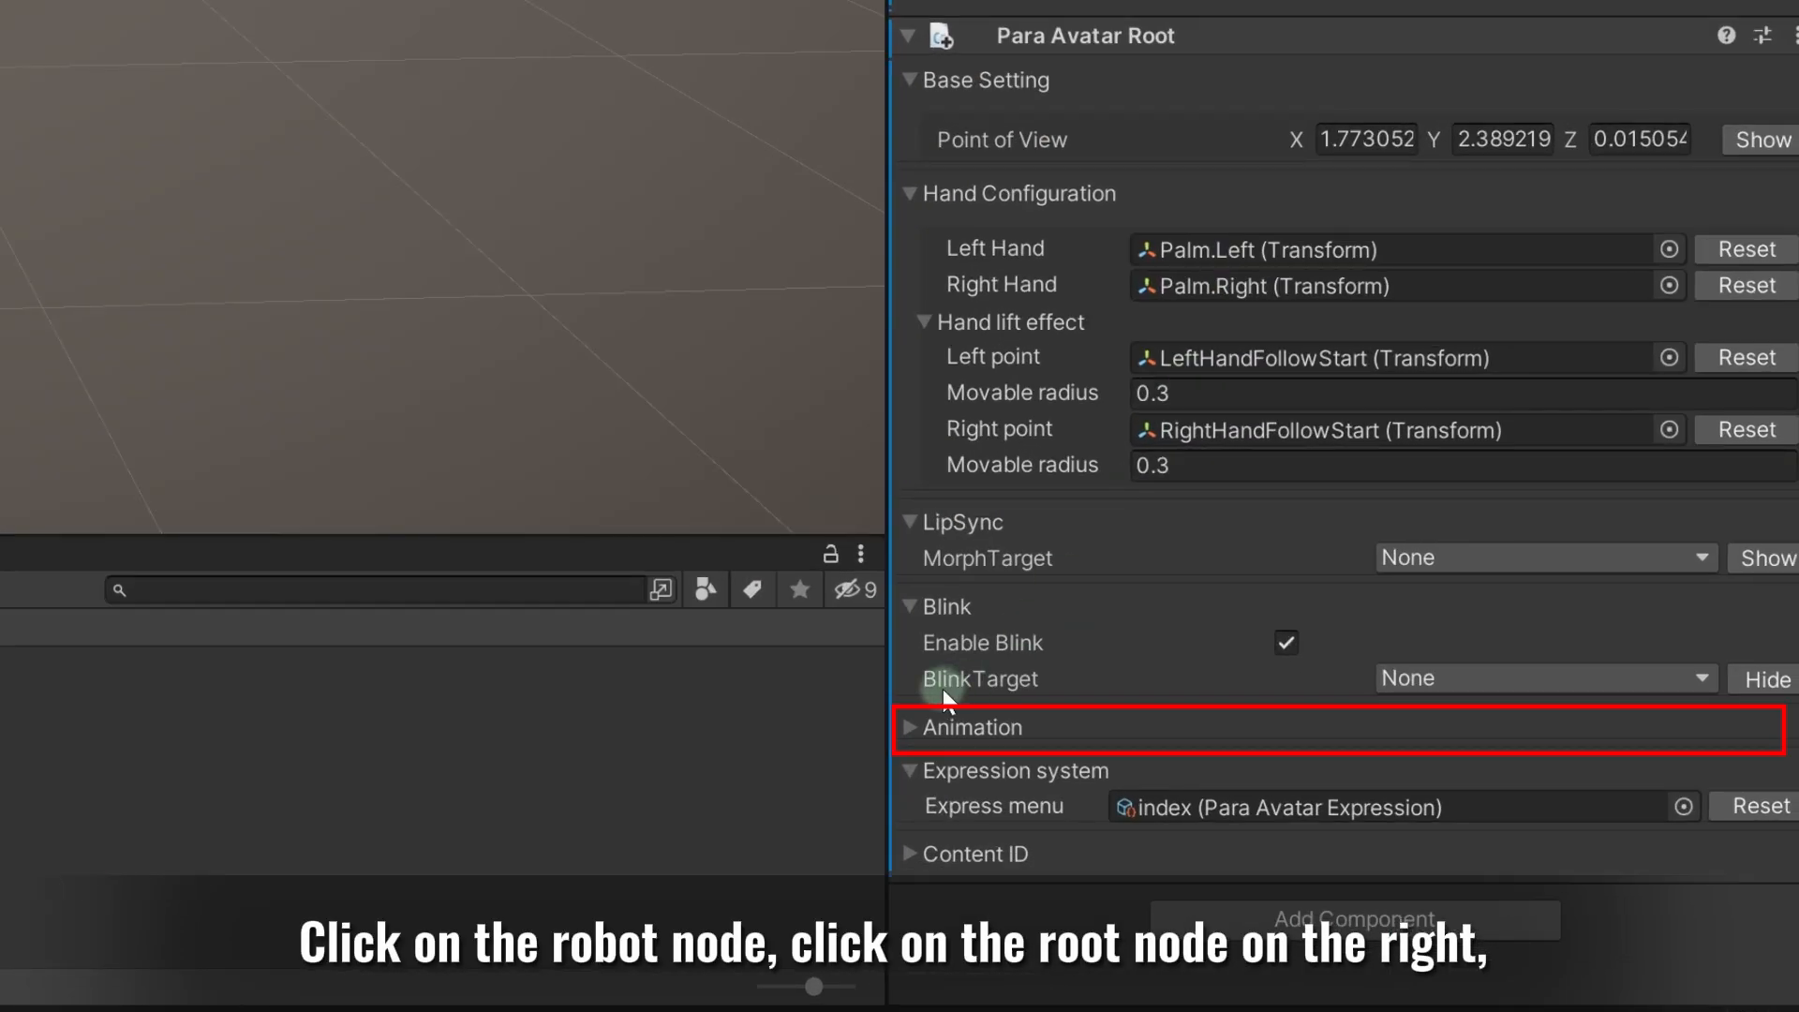
# Step: Set ActionLayer as Robot Kyle's Action controller and enable Avatar Clone for publishing
pyautogui.click(908, 727)
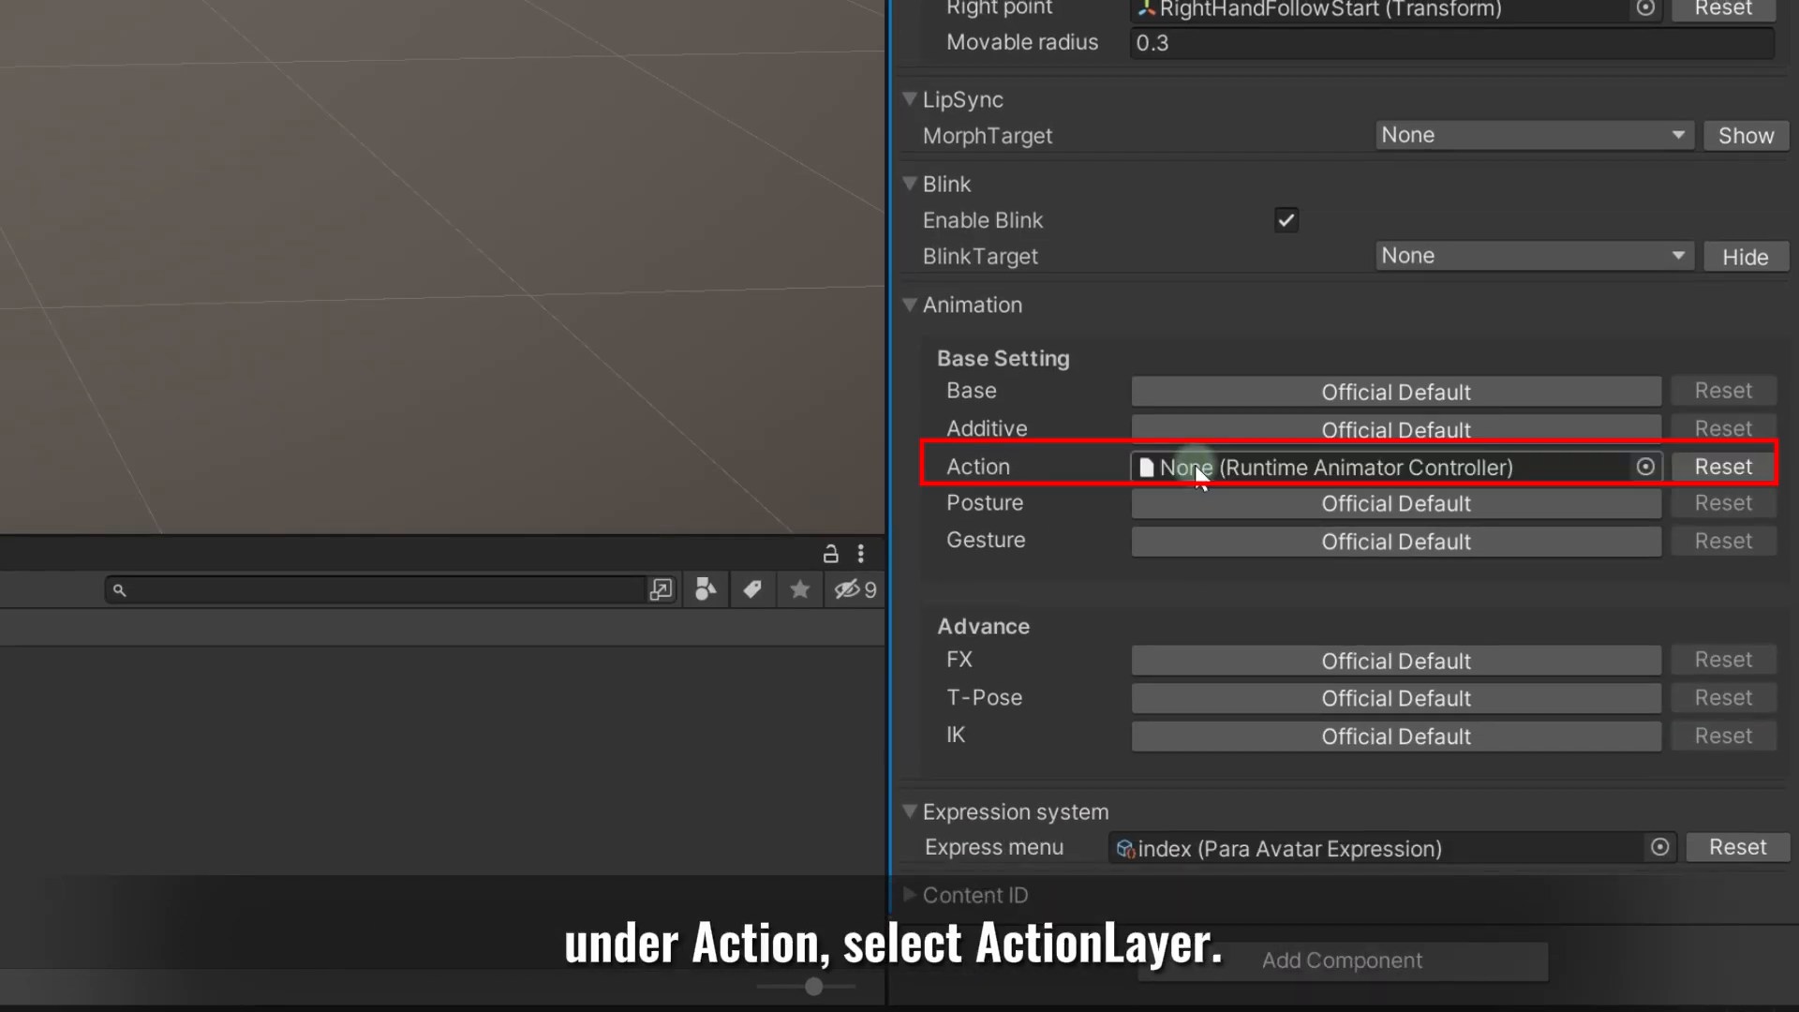
pyautogui.click(1645, 467)
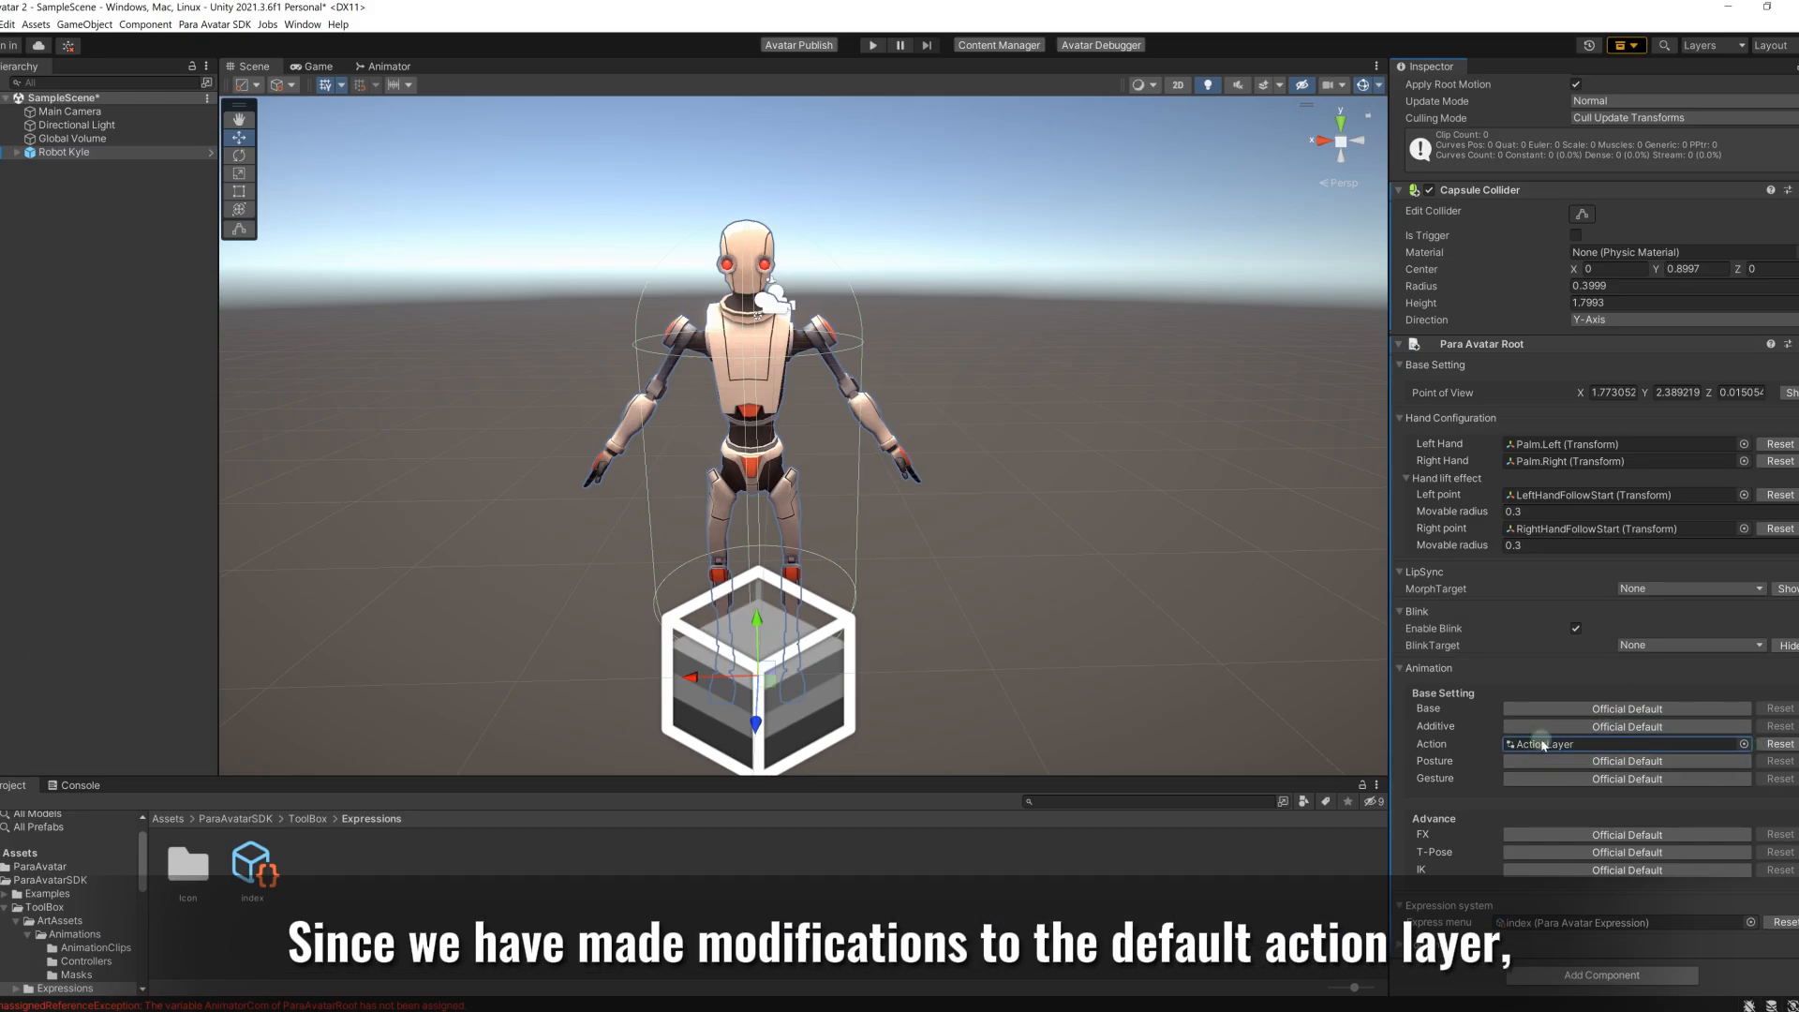
pyautogui.moveTo(927, 548)
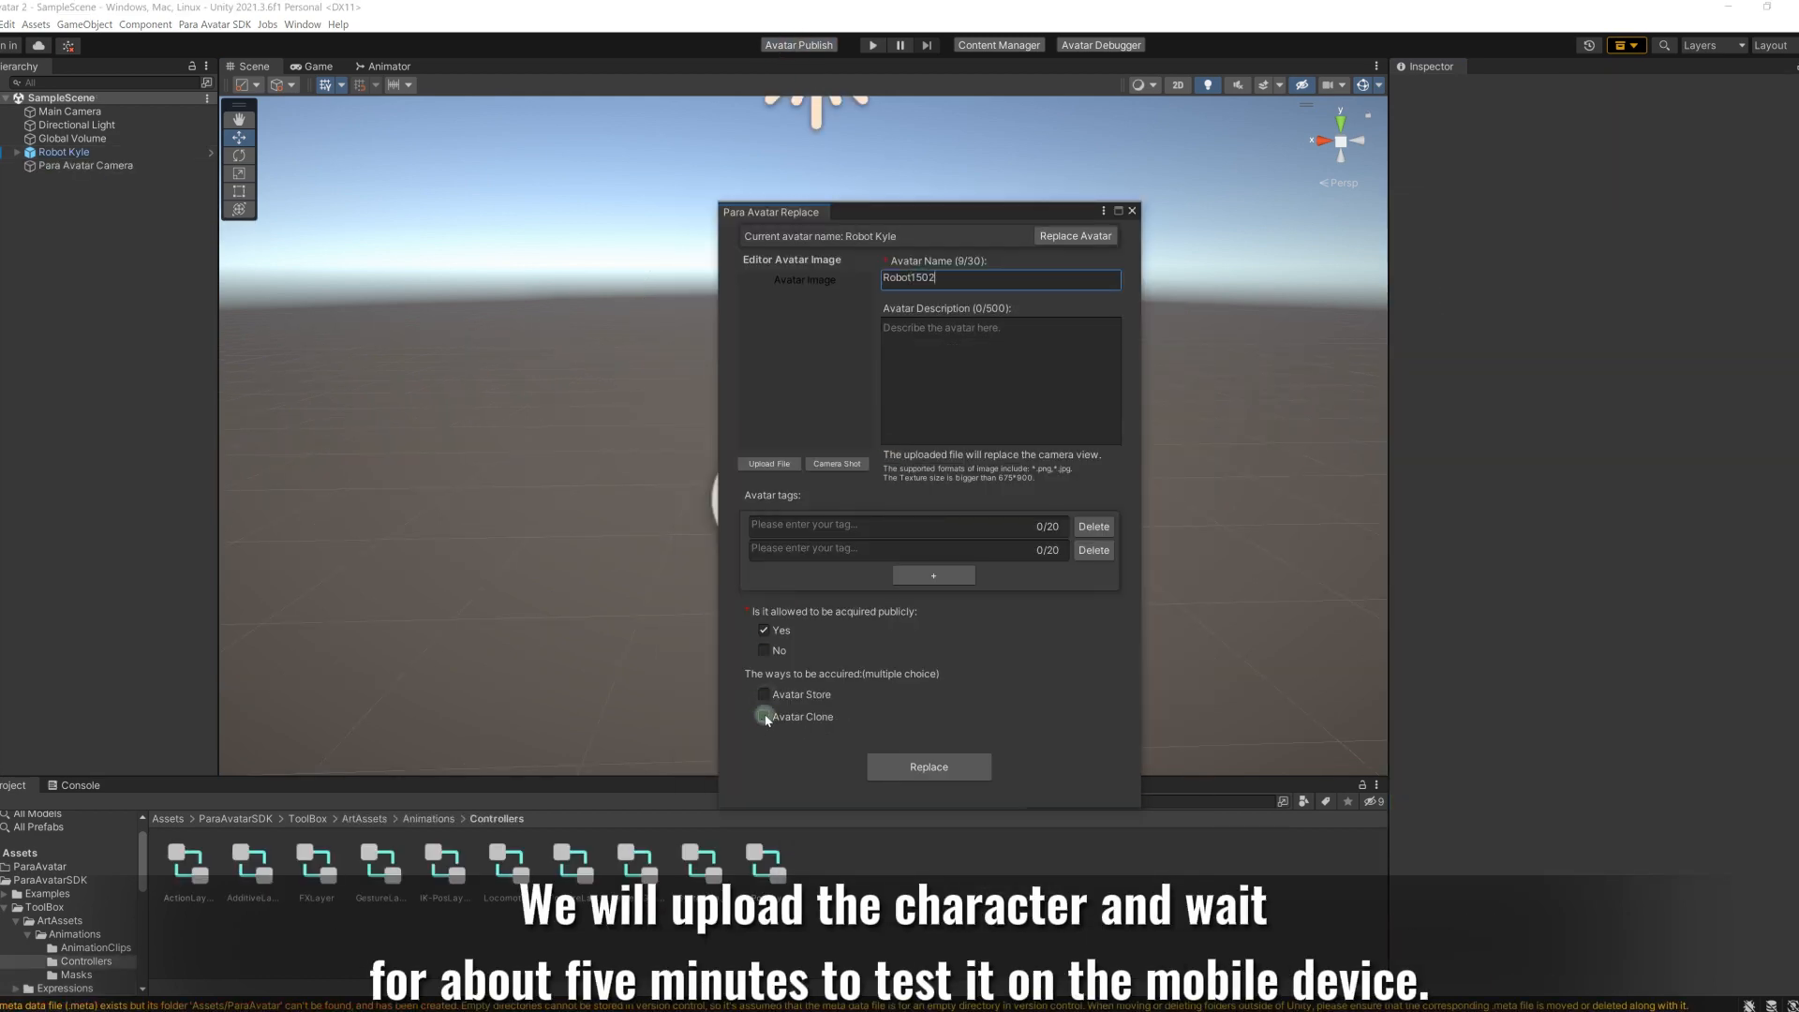
pyautogui.click(929, 767)
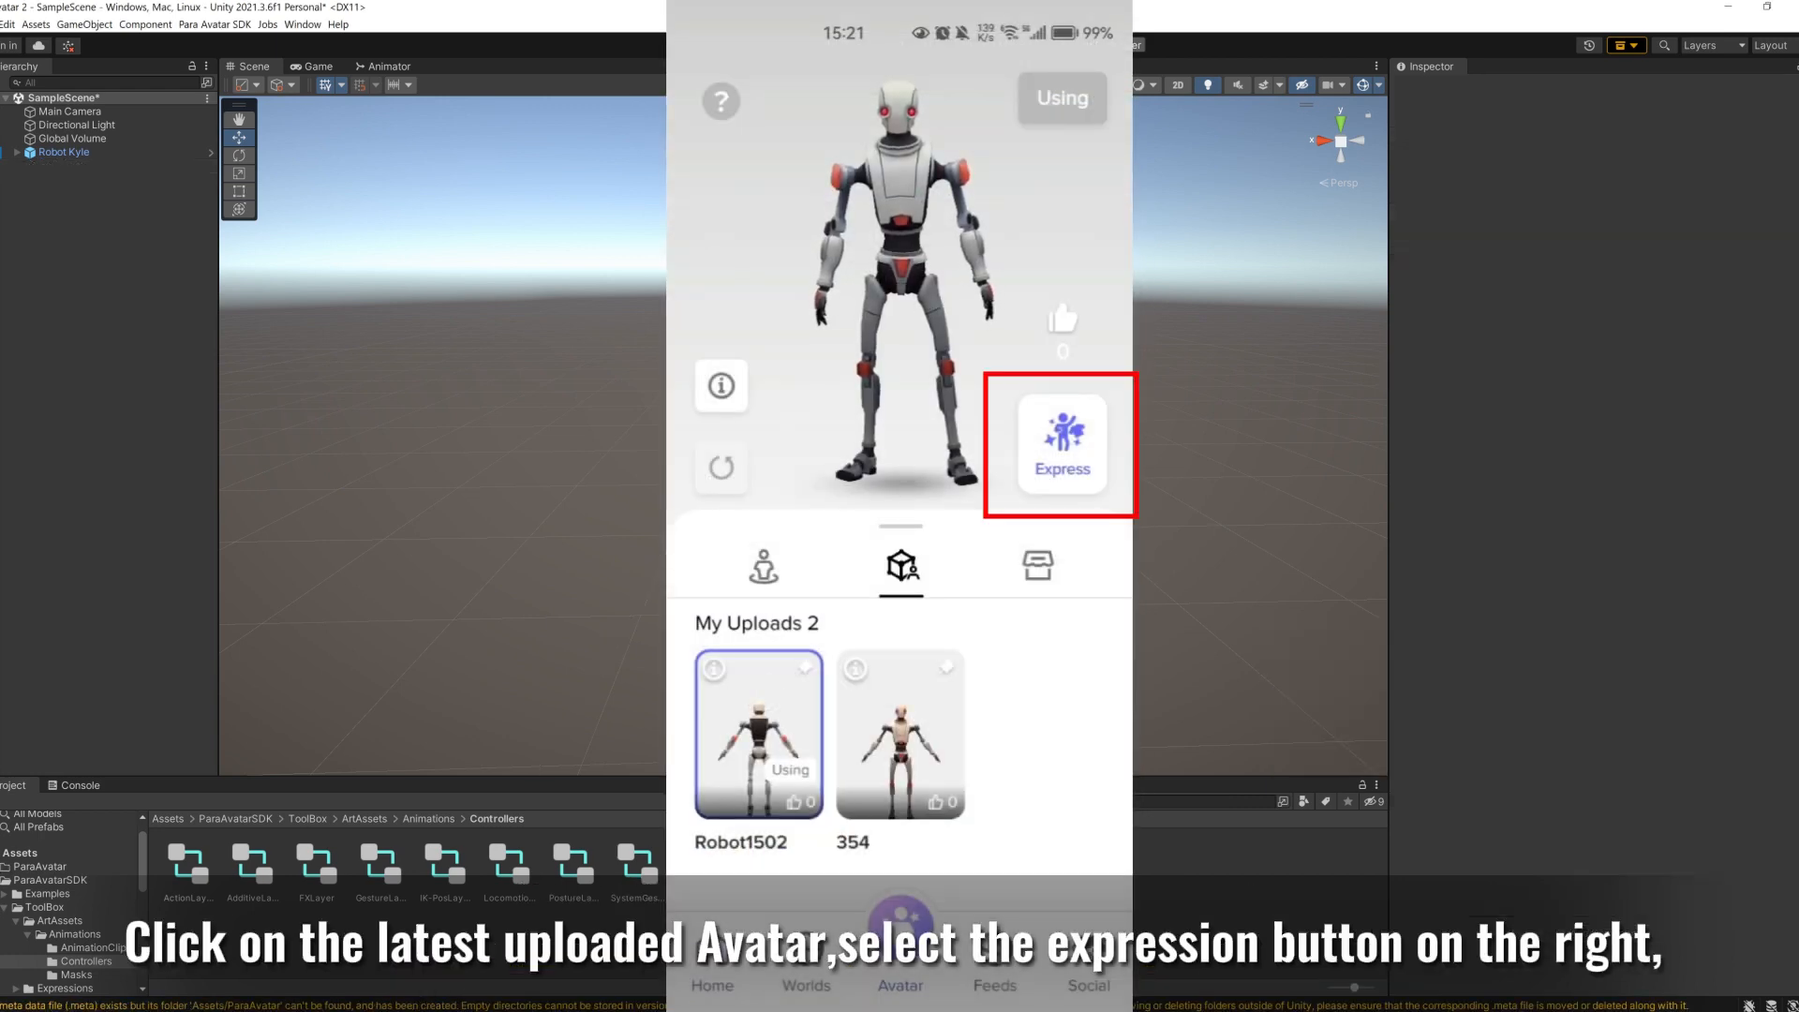
# Step: Open Robot1502's expression list in the mobile app and play Dance
pyautogui.click(1059, 446)
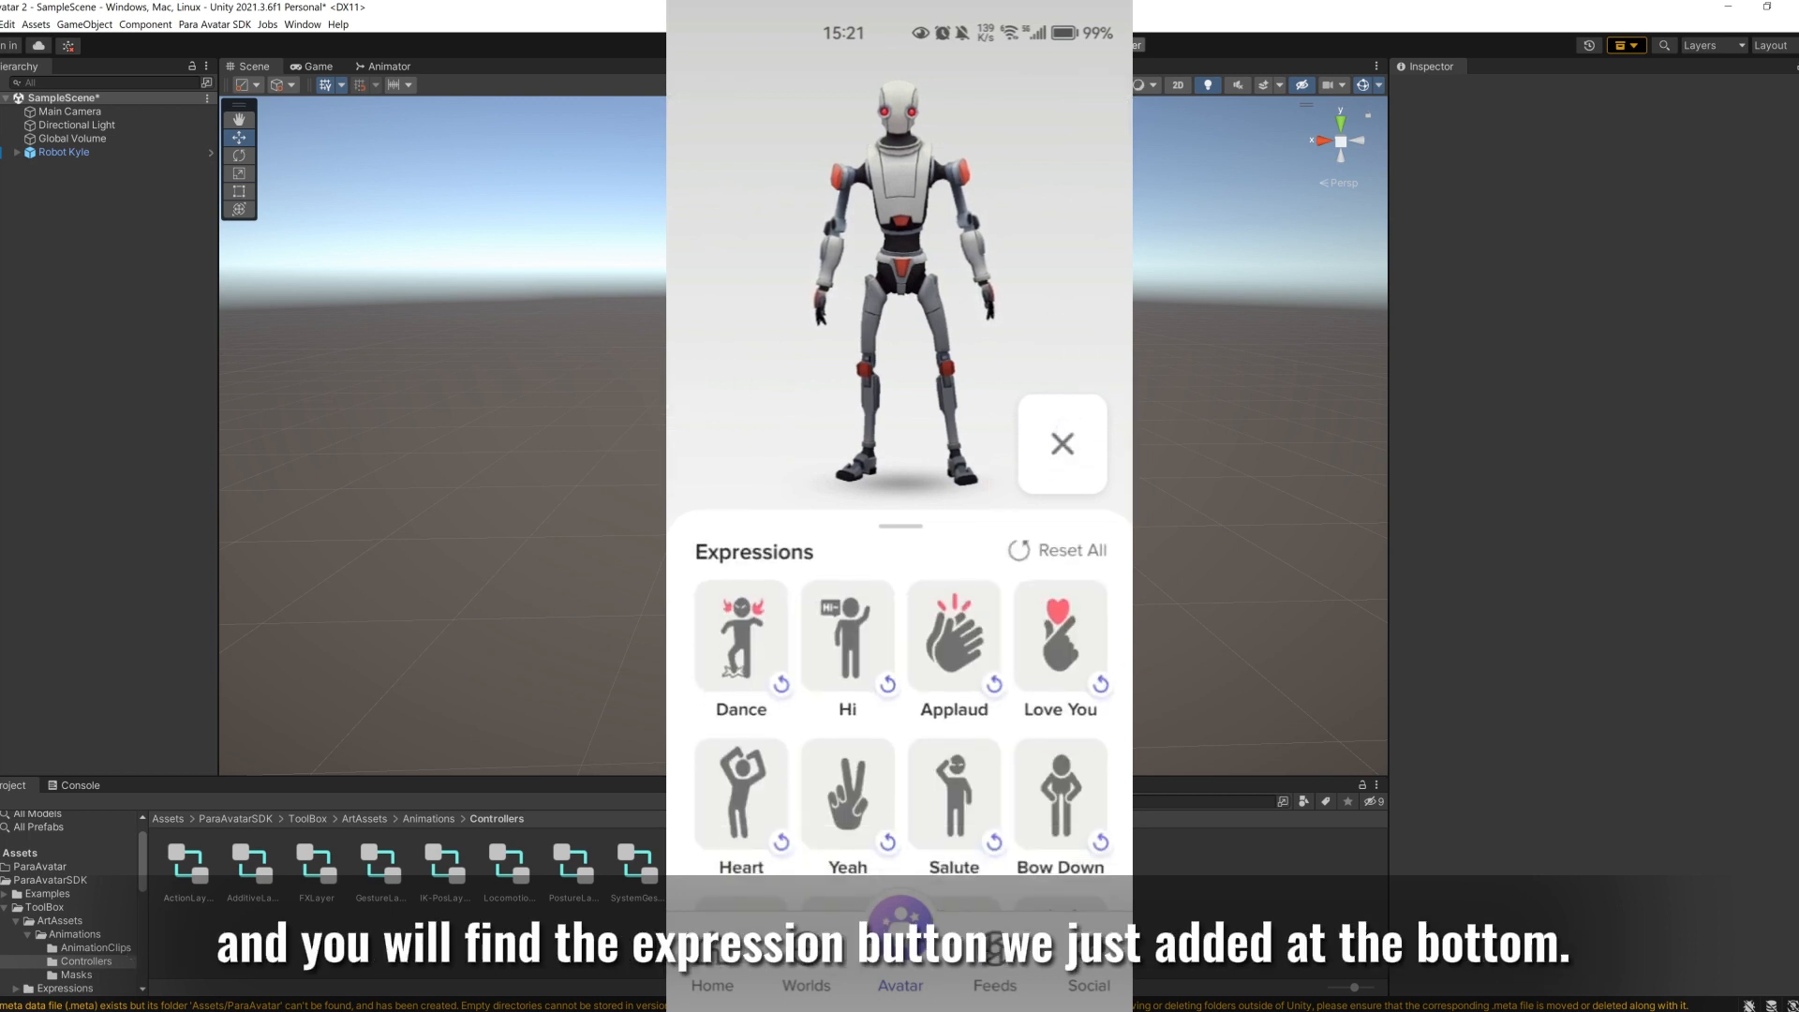
pyautogui.click(740, 635)
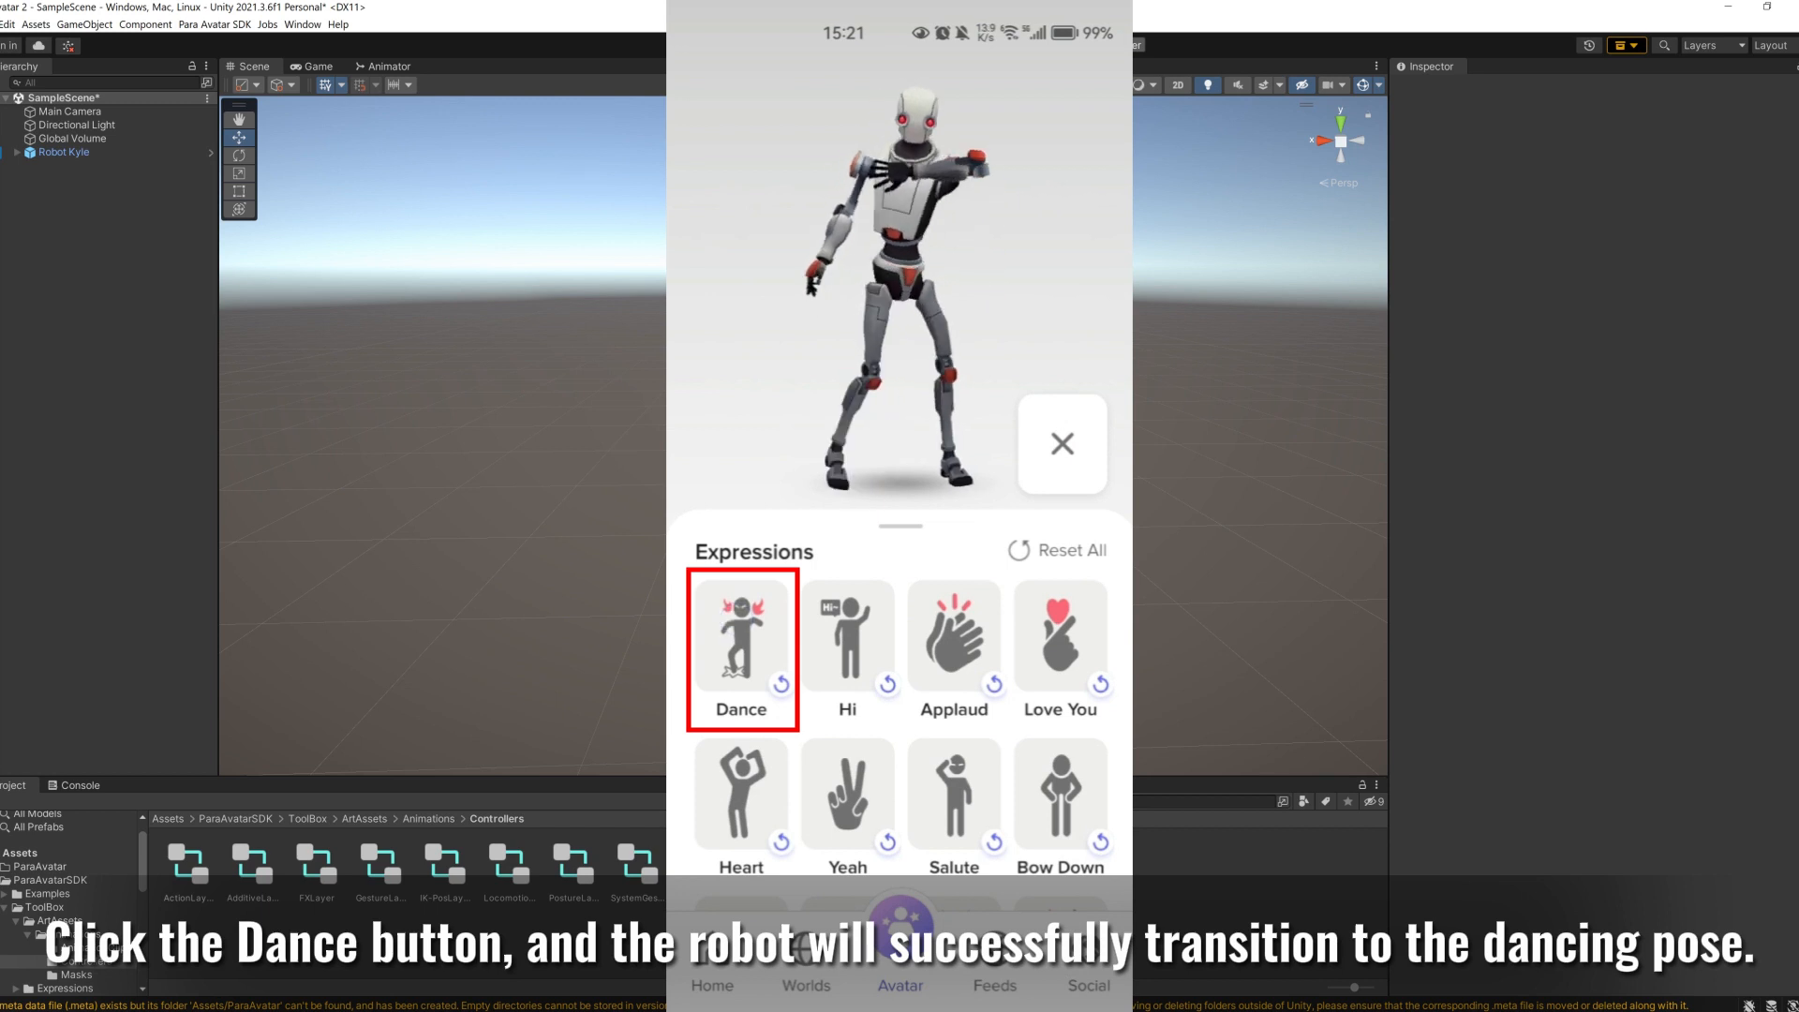
pyautogui.click(741, 635)
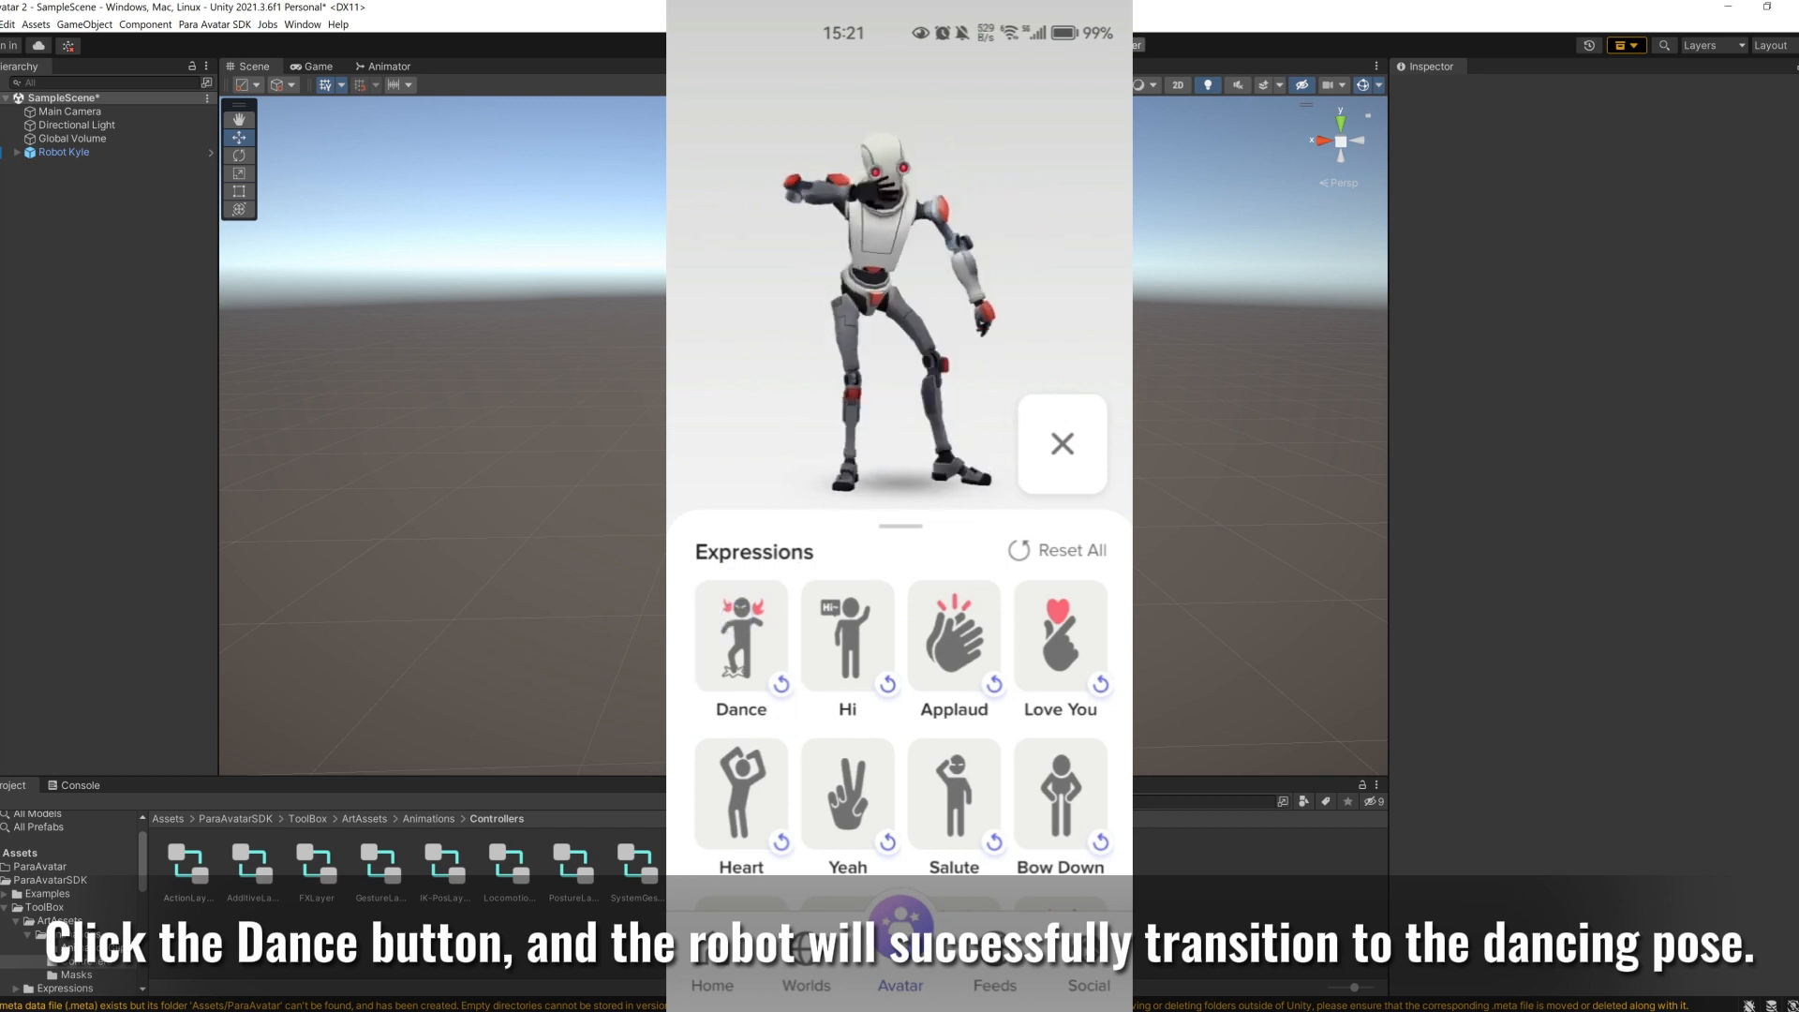